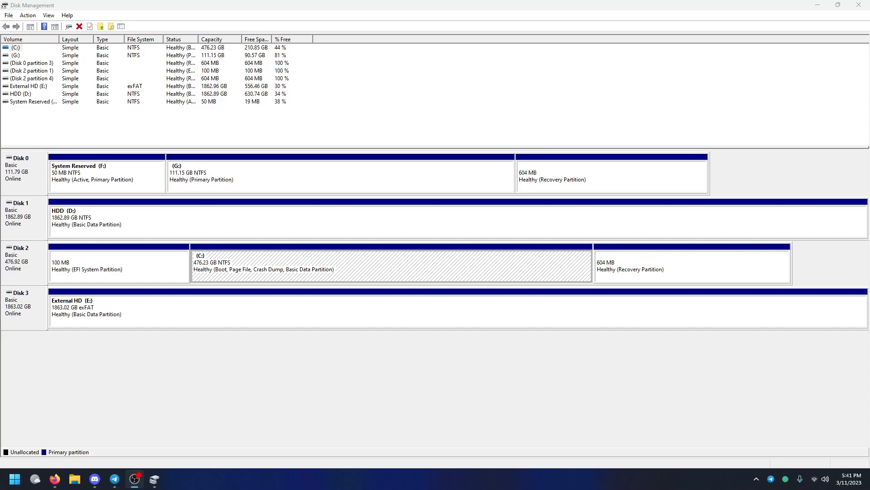
pyautogui.moveTo(145, 354)
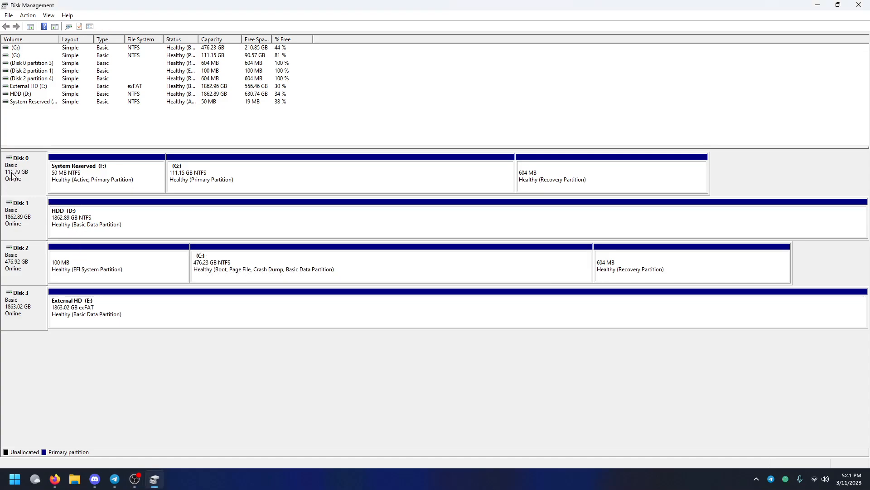
# - Close Disk Management after looking at the 604 MB recovery partition on Disk 0
pyautogui.click(610, 175)
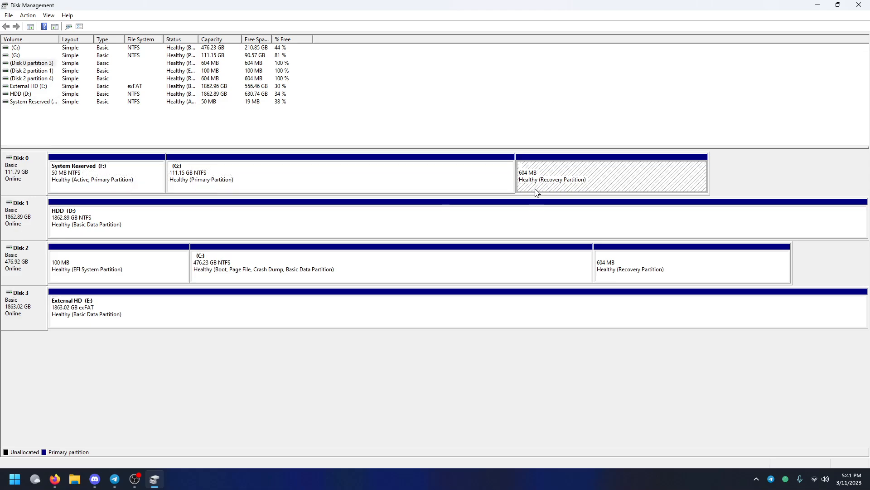
pyautogui.moveTo(497, 186)
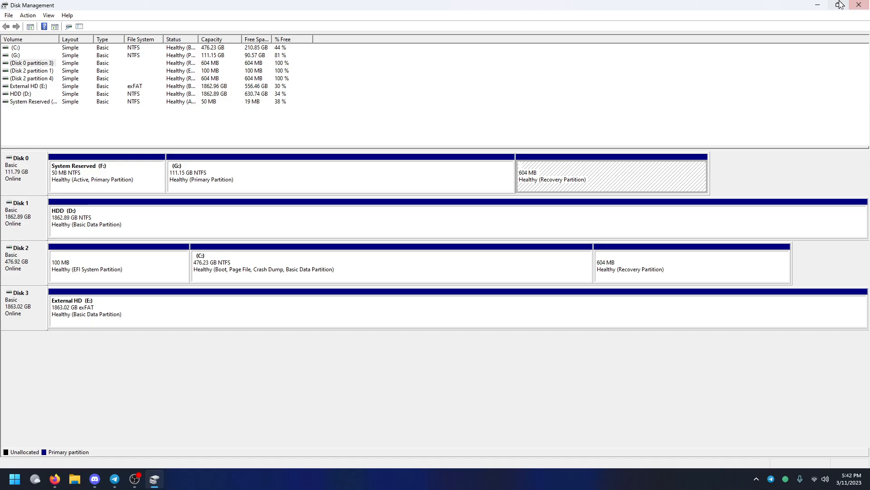
pyautogui.click(862, 5)
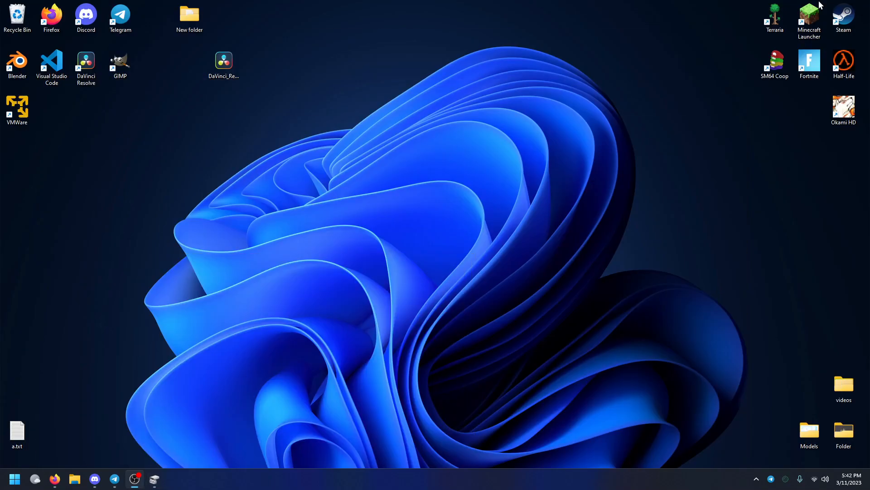
pyautogui.moveTo(232, 26)
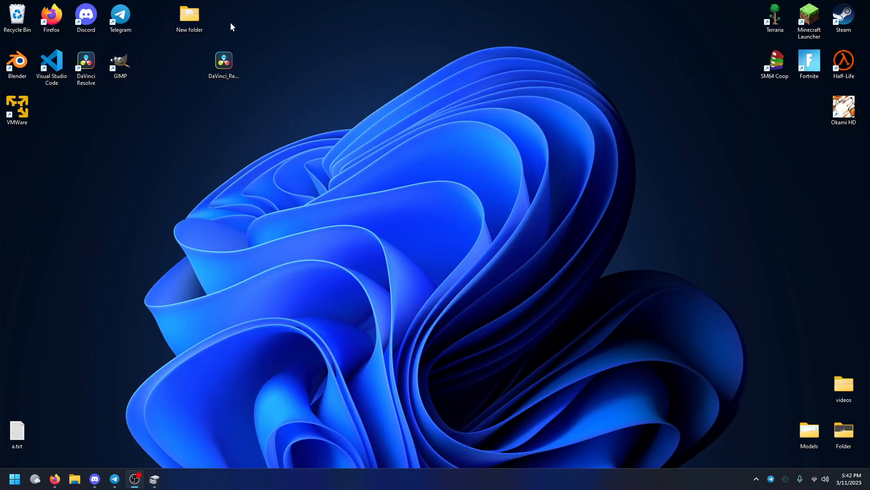
pyautogui.click(34, 479)
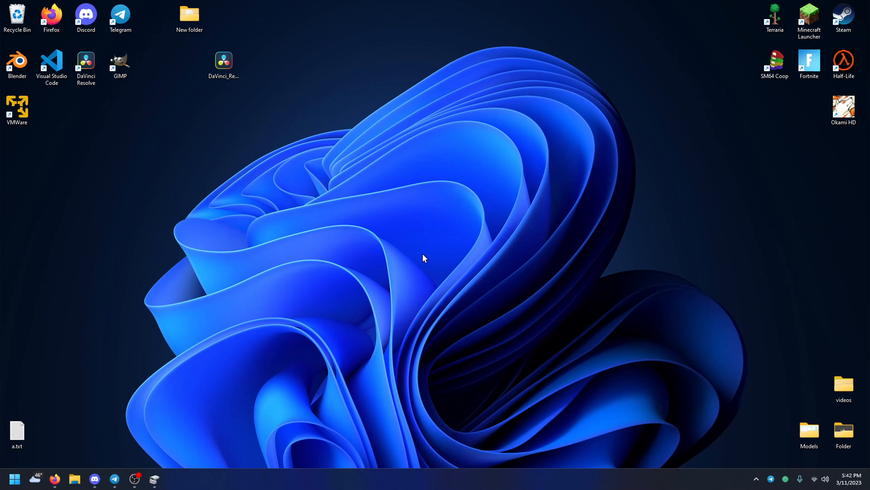
pyautogui.moveTo(8, 184)
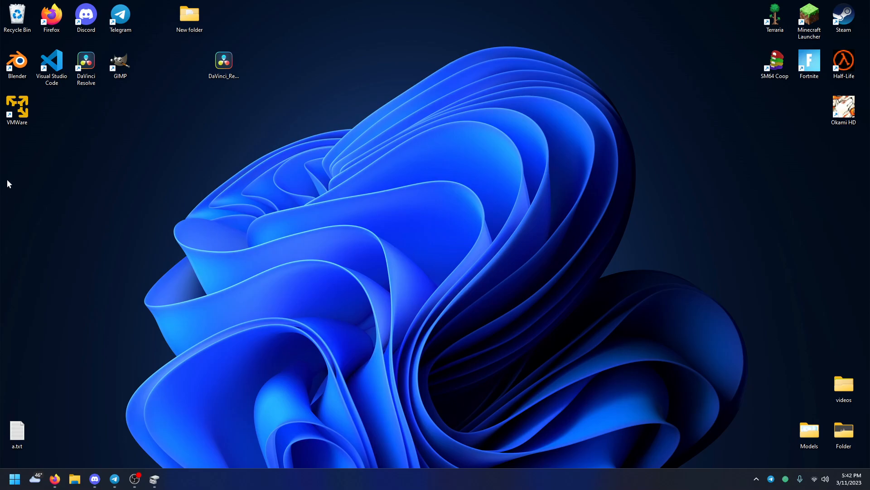
# - Launch VMware from its desktop shortcut
pyautogui.click(17, 108)
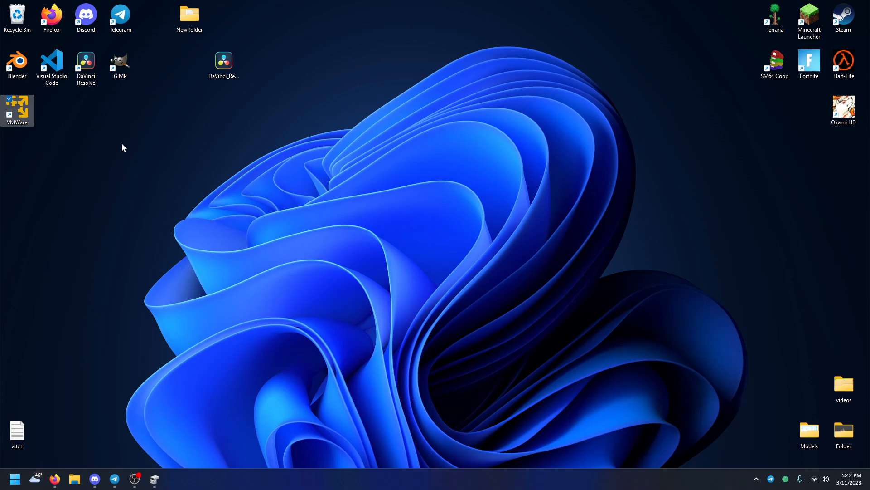
pyautogui.doubleClick(16, 109)
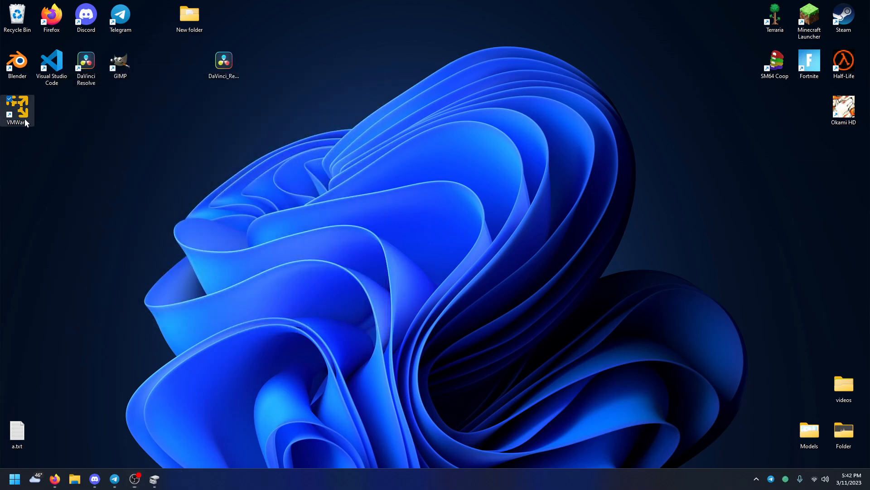
# - Create a new virtual machine installing from the Linux Mint 21.1.iso disc image
pyautogui.doubleClick(17, 107)
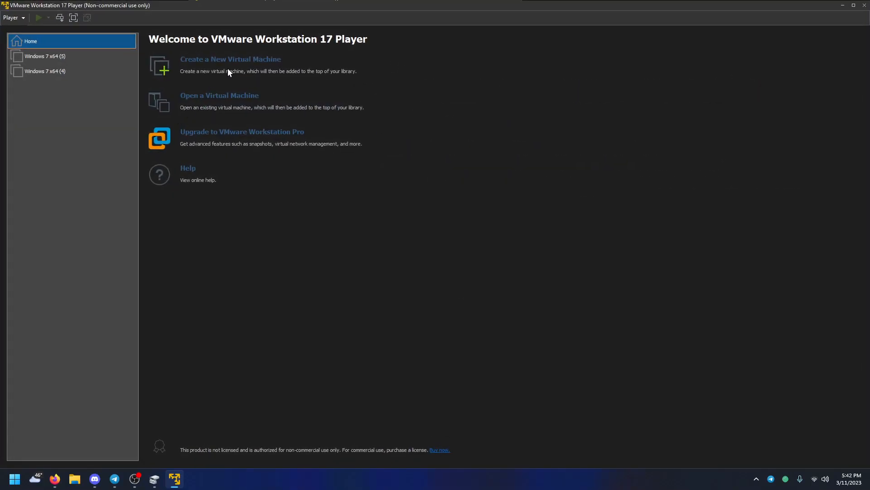
pyautogui.click(230, 59)
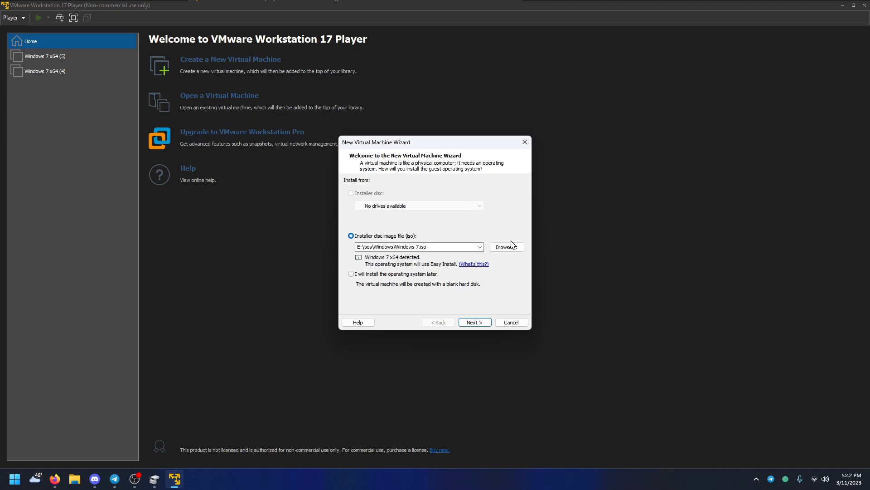
pyautogui.click(506, 247)
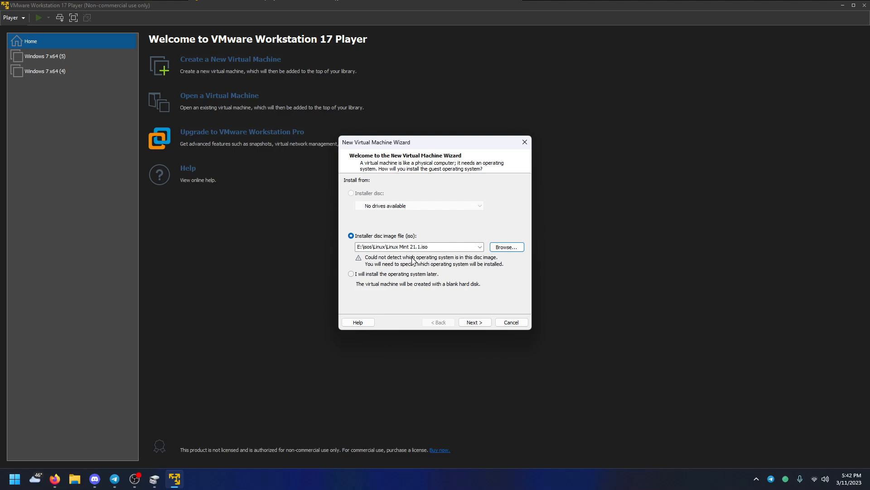
pyautogui.moveTo(340, 260)
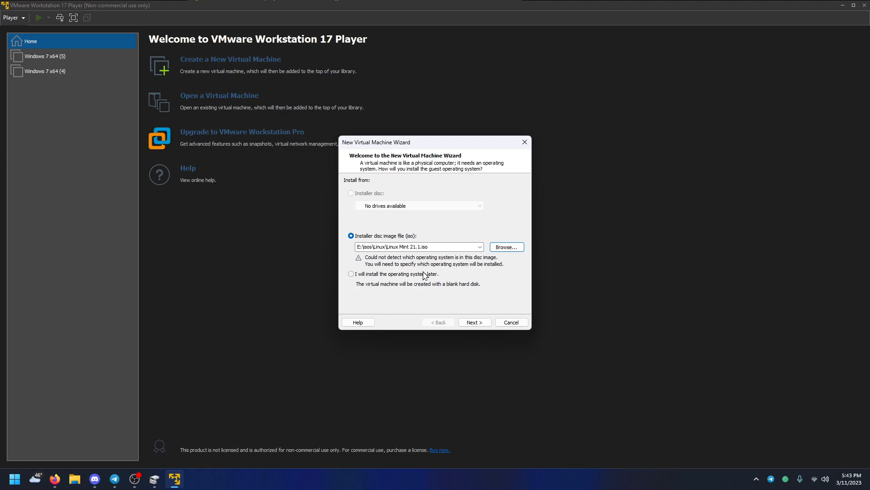
pyautogui.moveTo(406, 268)
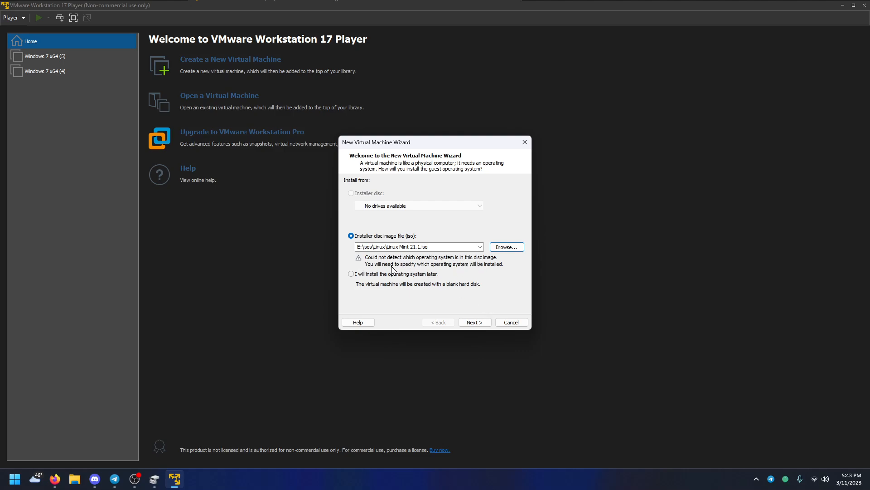
pyautogui.moveTo(388, 274)
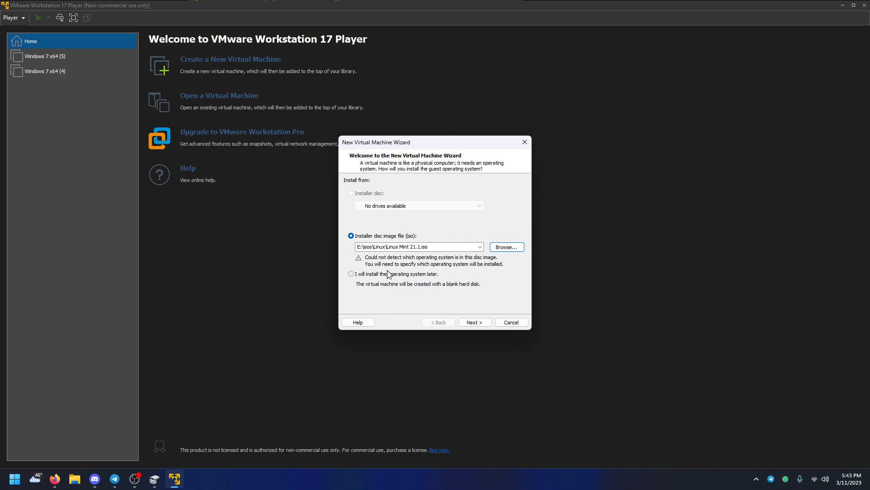
# - Choose Linux with version Ubuntu as the guest system and keep the machine name Ubuntu
pyautogui.click(473, 322)
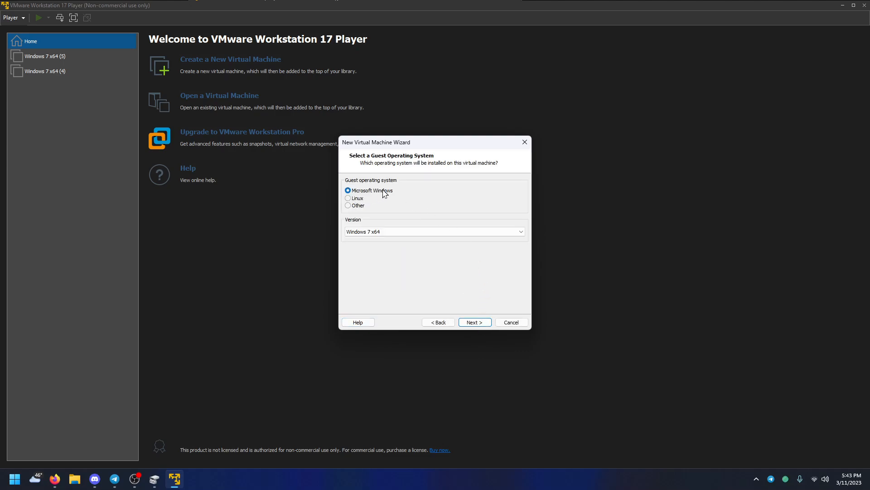
pyautogui.click(347, 198)
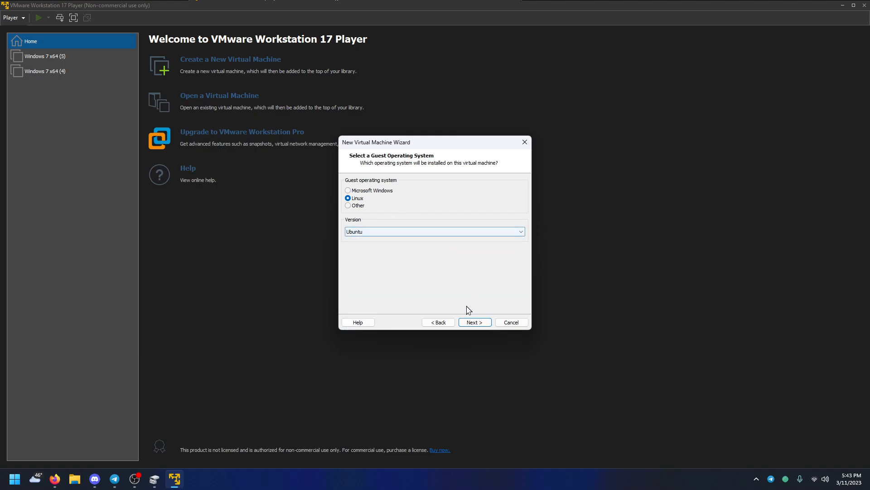
pyautogui.click(474, 322)
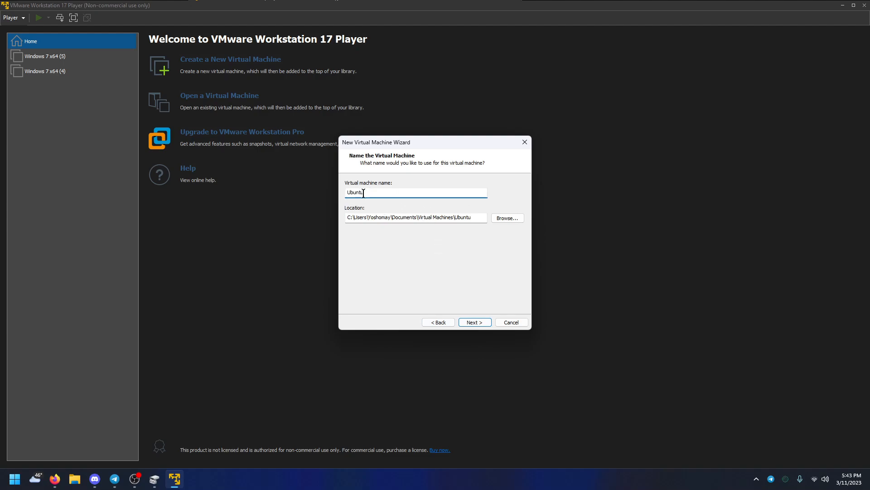
pyautogui.doubleClick(356, 192)
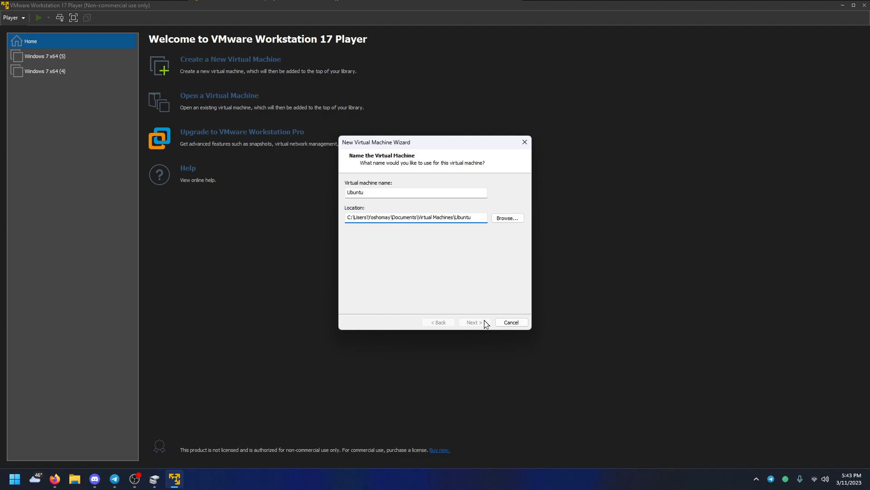
# - Give the VM a 1.0 GB disk stored as a single file and finish creating Ubuntu
pyautogui.click(474, 322)
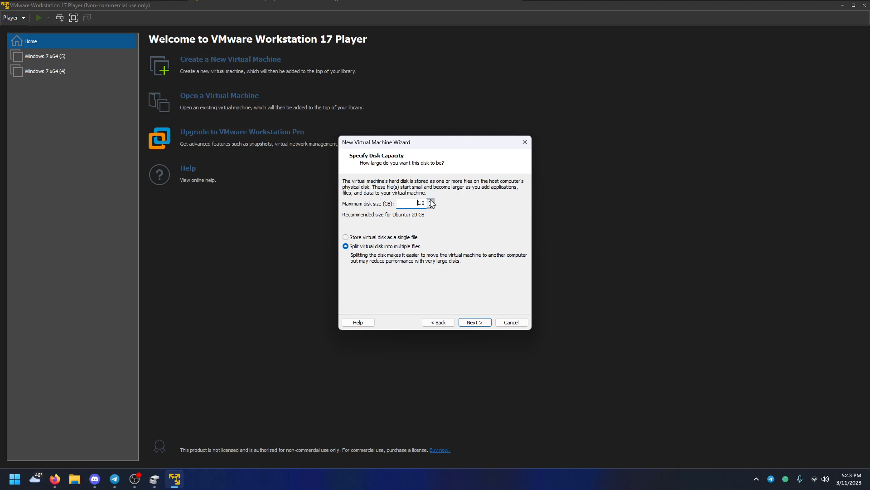
pyautogui.moveTo(399, 240)
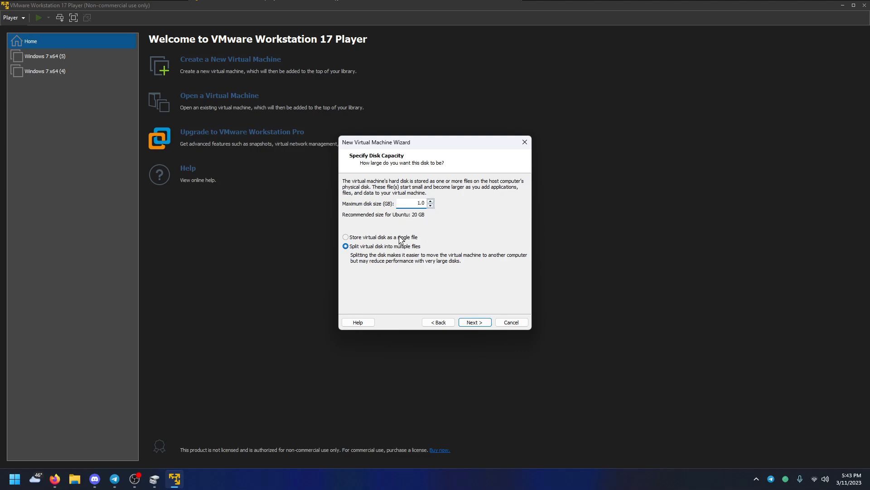
pyautogui.click(346, 237)
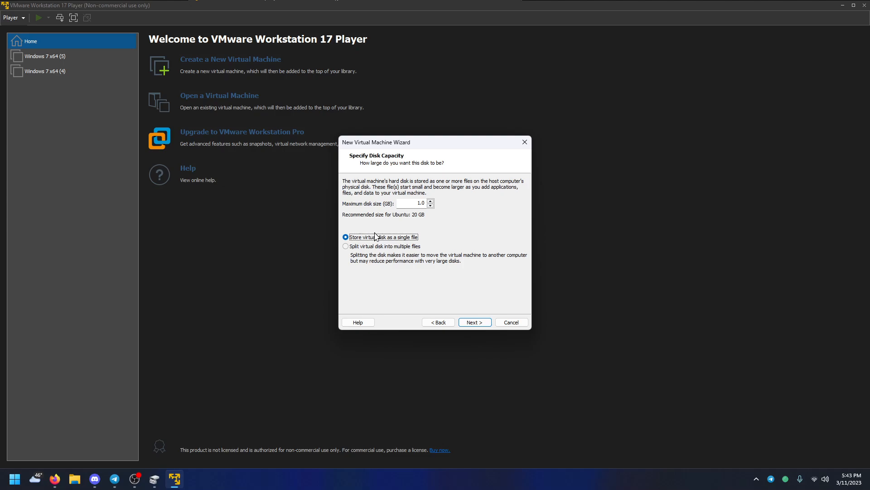
pyautogui.moveTo(383, 231)
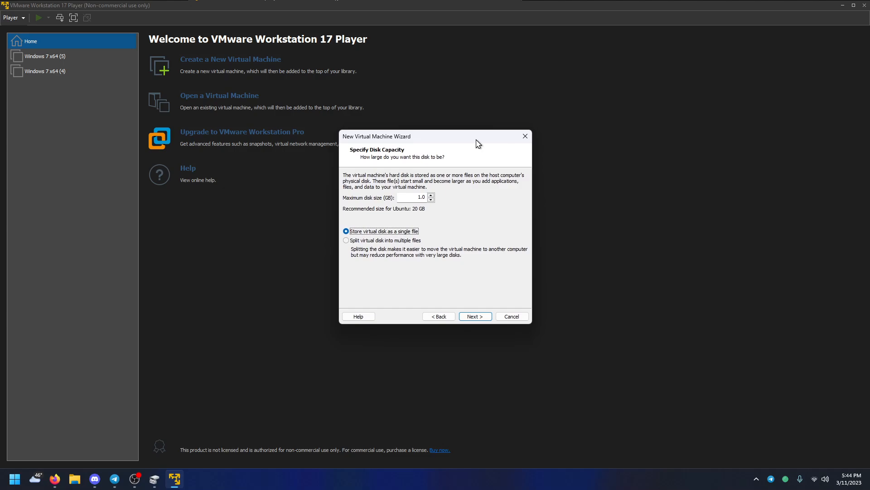
pyautogui.moveTo(327, 222)
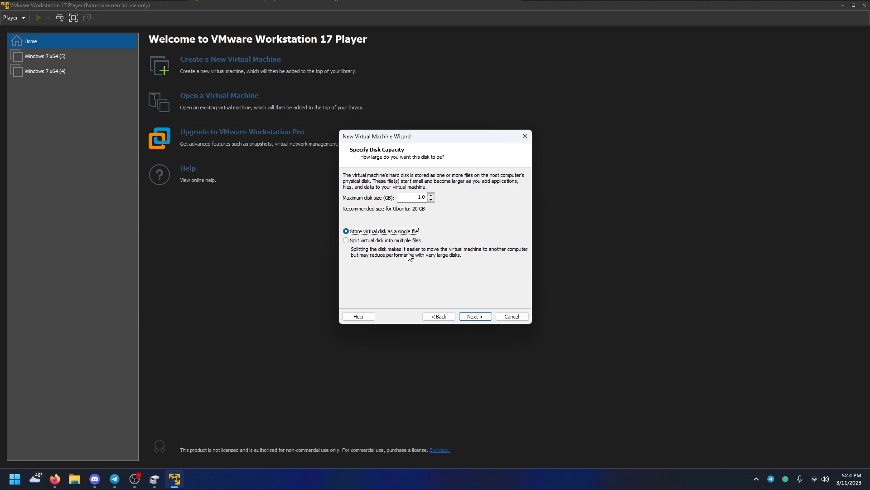
pyautogui.moveTo(372, 195)
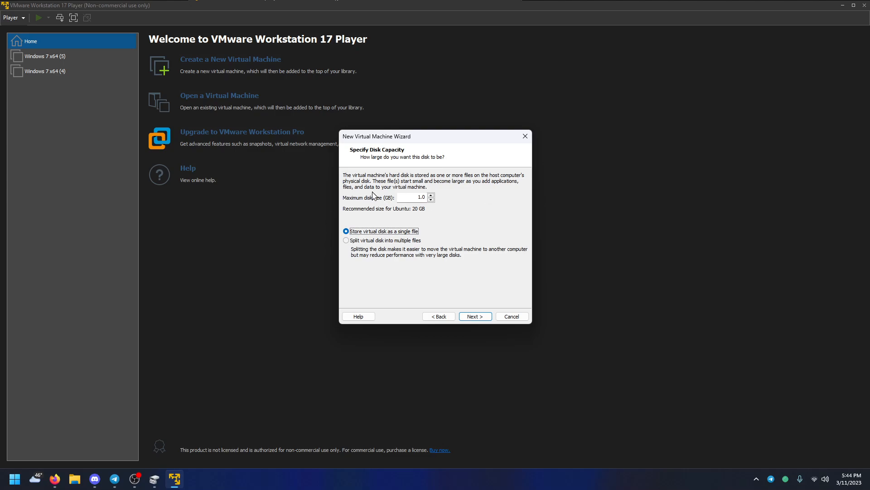
pyautogui.moveTo(470, 173)
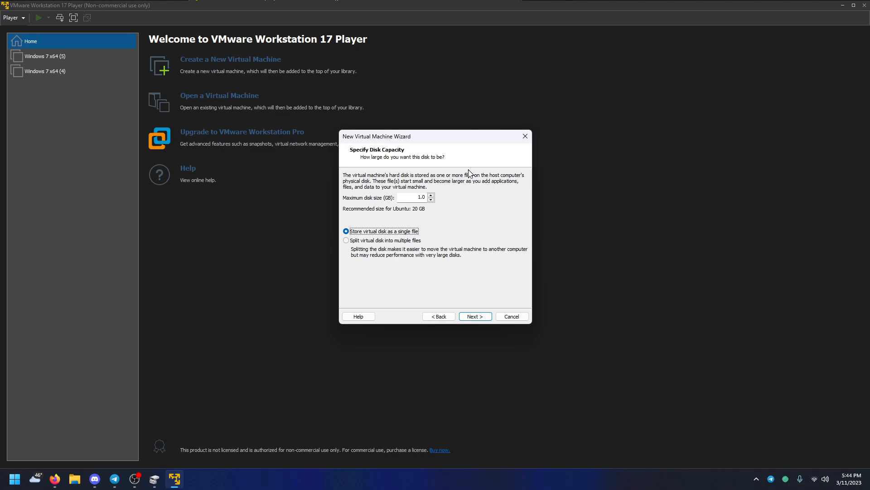
pyautogui.moveTo(434, 136); pyautogui.dragTo(462, 126)
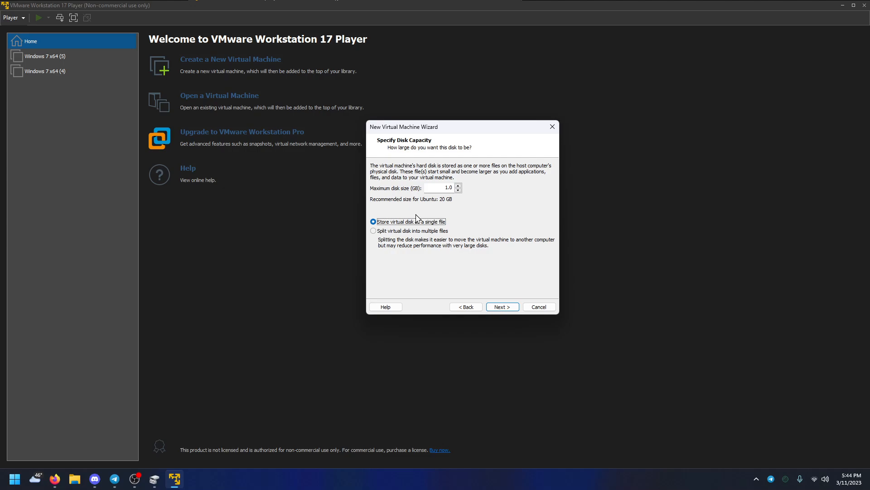
pyautogui.click(500, 306)
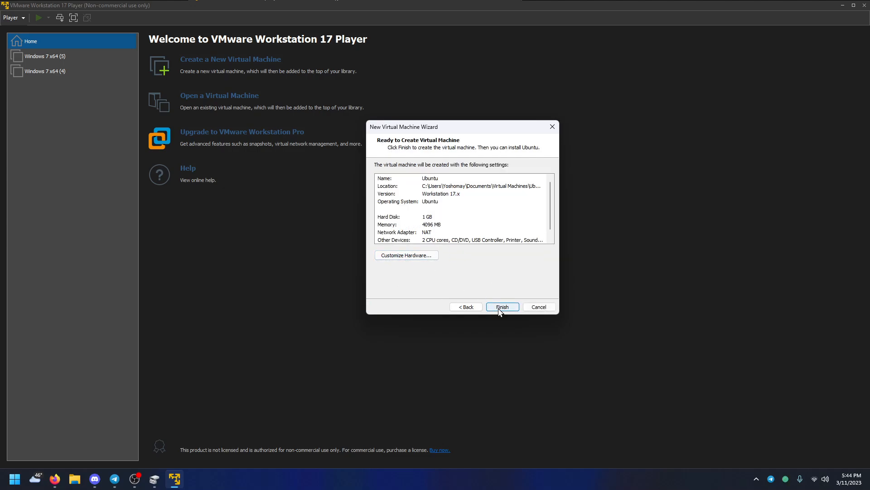
pyautogui.click(501, 306)
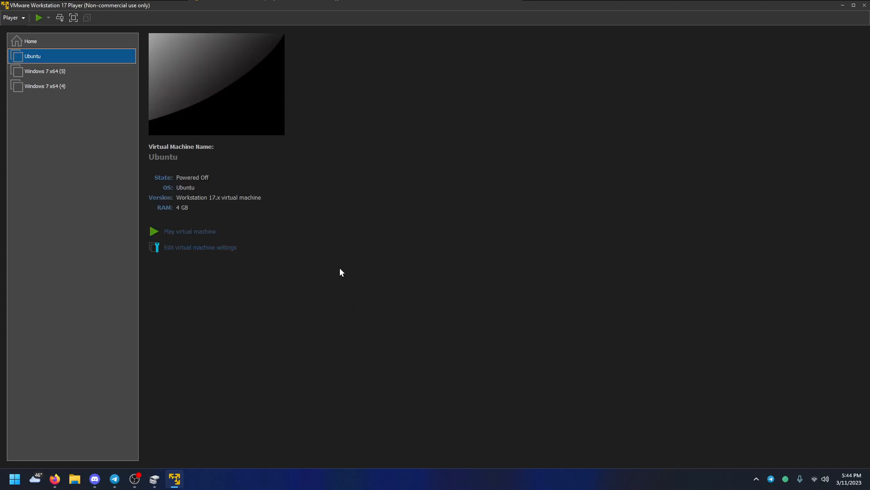
pyautogui.moveTo(402, 263)
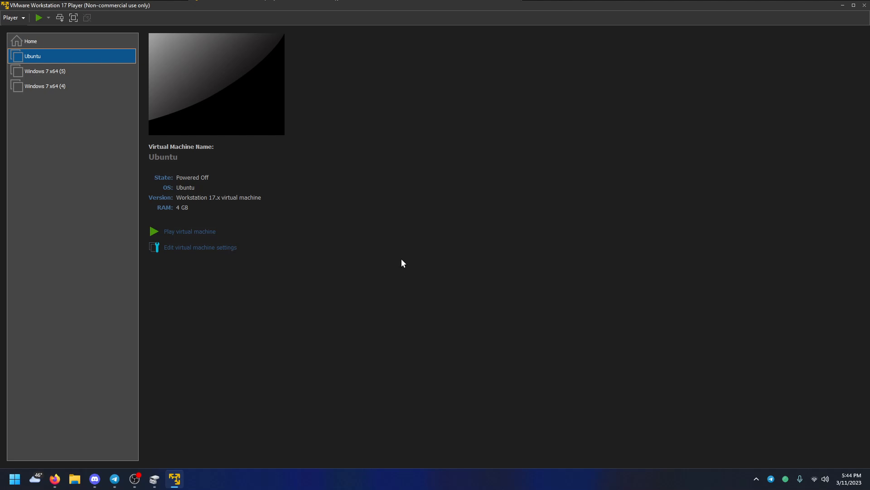
pyautogui.moveTo(370, 243)
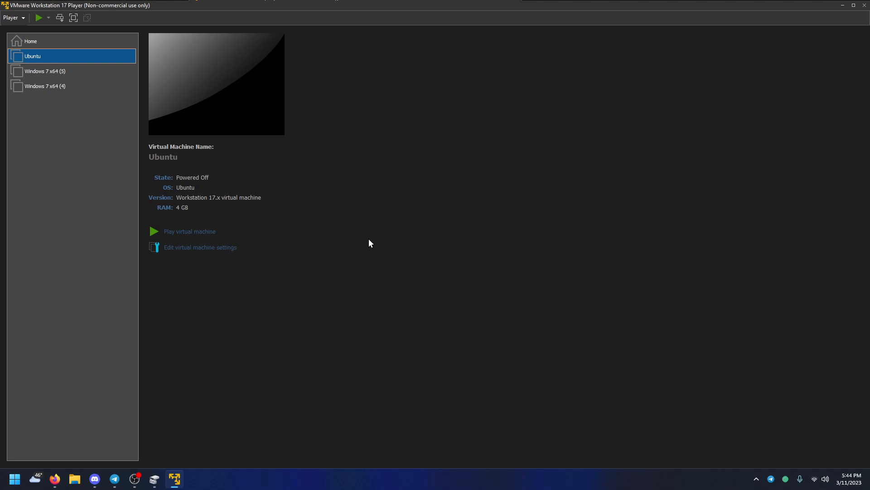
pyautogui.moveTo(393, 306)
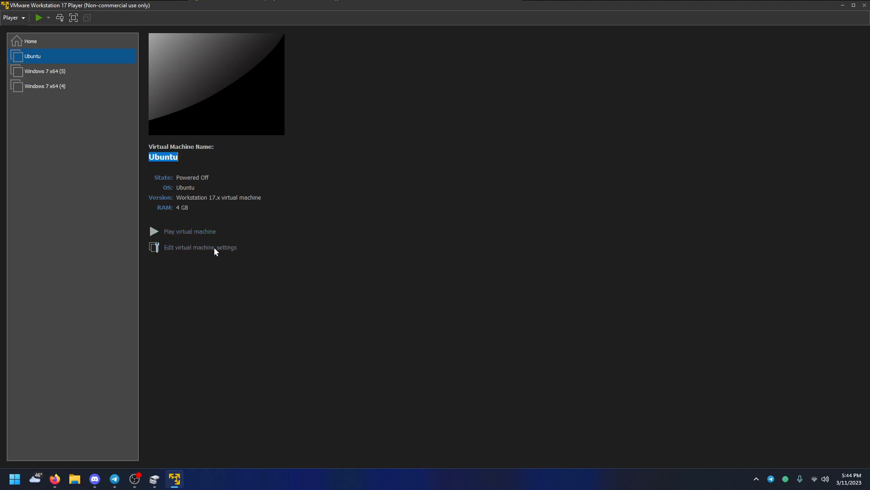
# - Open the hardware settings of the Ubuntu virtual machine from the library
pyautogui.click(200, 247)
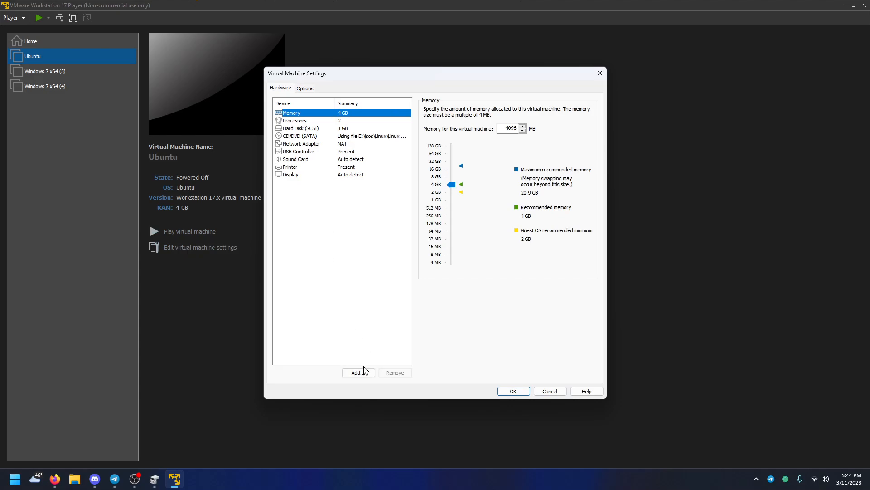
# - Remove the 1 GB hard disk and review the VM's memory allocation
pyautogui.click(298, 128)
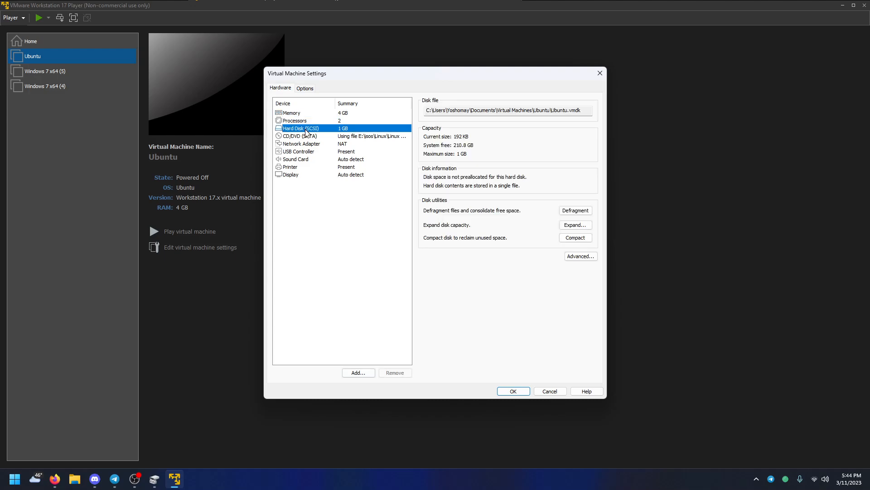
pyautogui.click(300, 128)
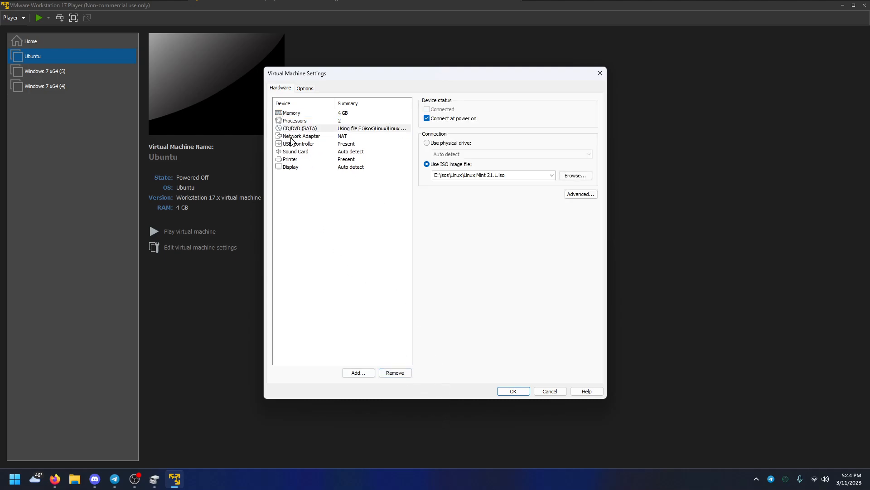
pyautogui.click(291, 112)
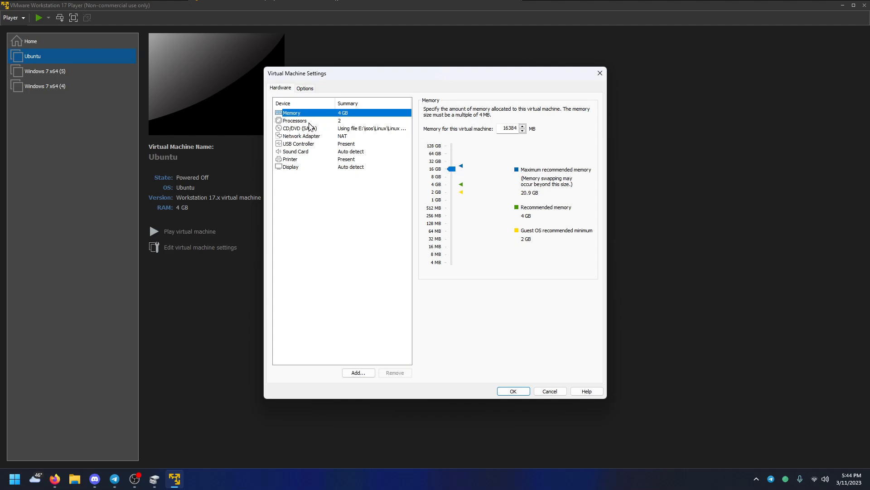
pyautogui.moveTo(493, 158)
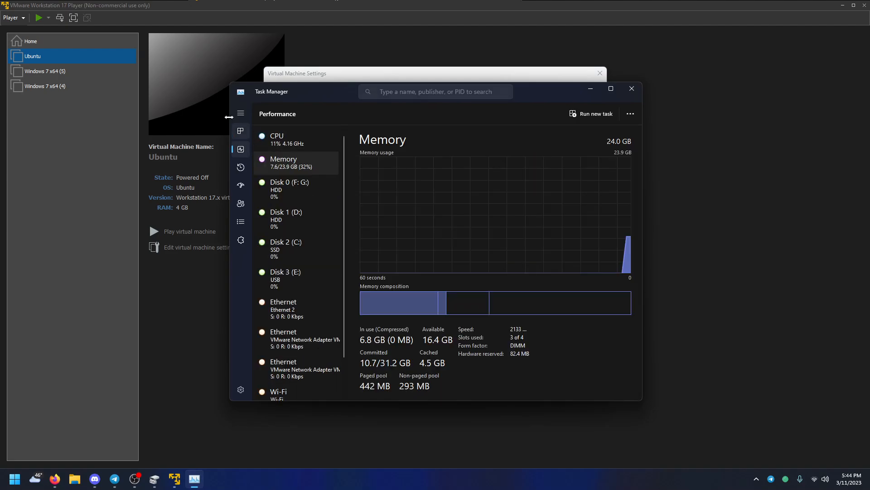
pyautogui.click(277, 139)
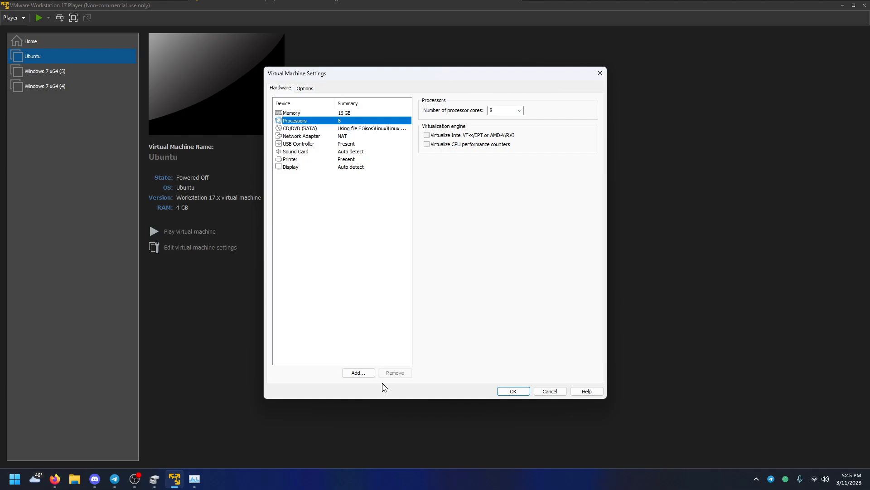
# - Add a new SATA hard disk that uses a physical disk, reaching the drive selection
pyautogui.click(358, 373)
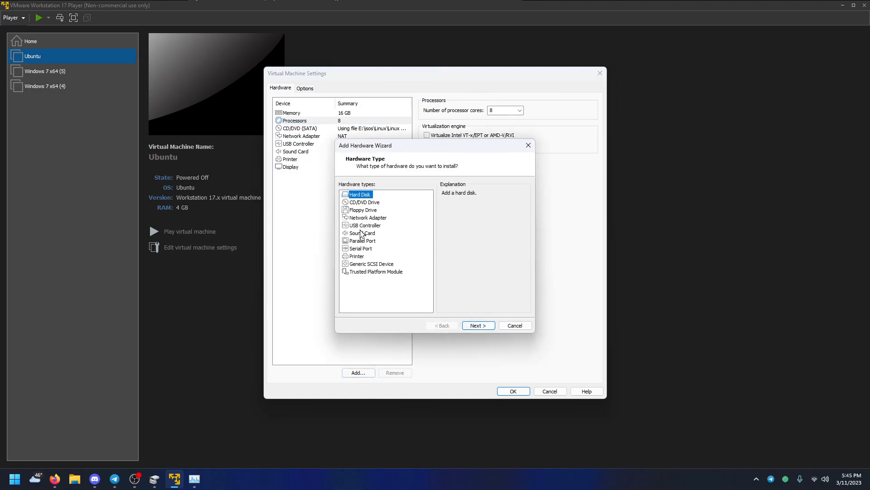
pyautogui.click(478, 325)
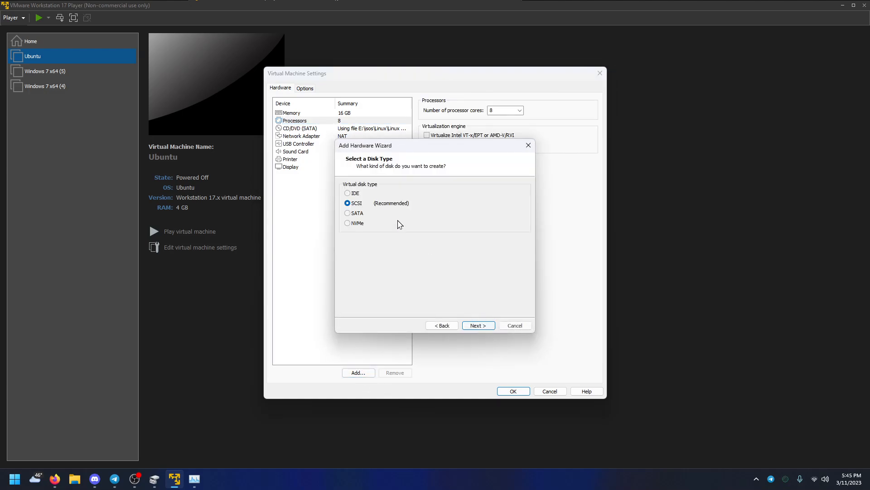
pyautogui.click(348, 212)
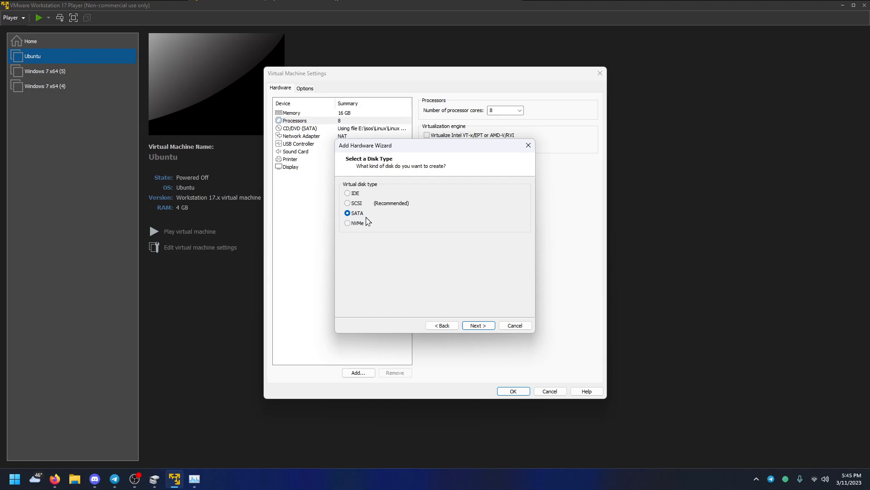
pyautogui.click(478, 326)
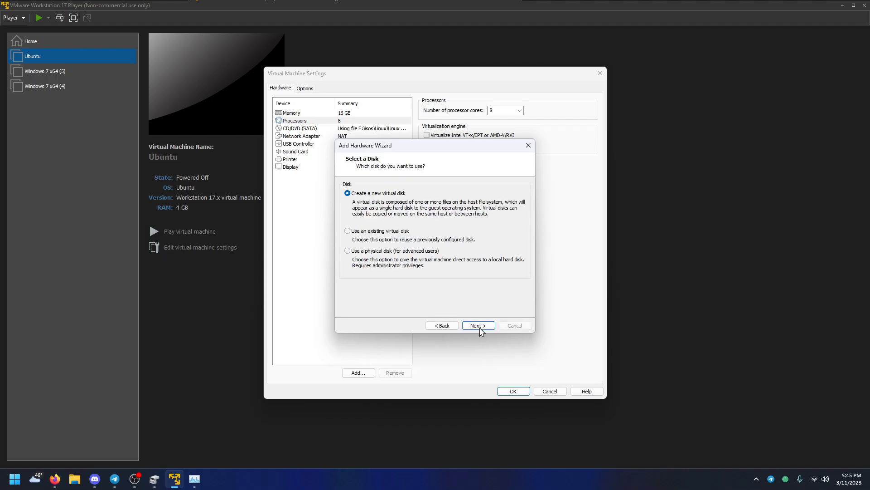
pyautogui.click(347, 252)
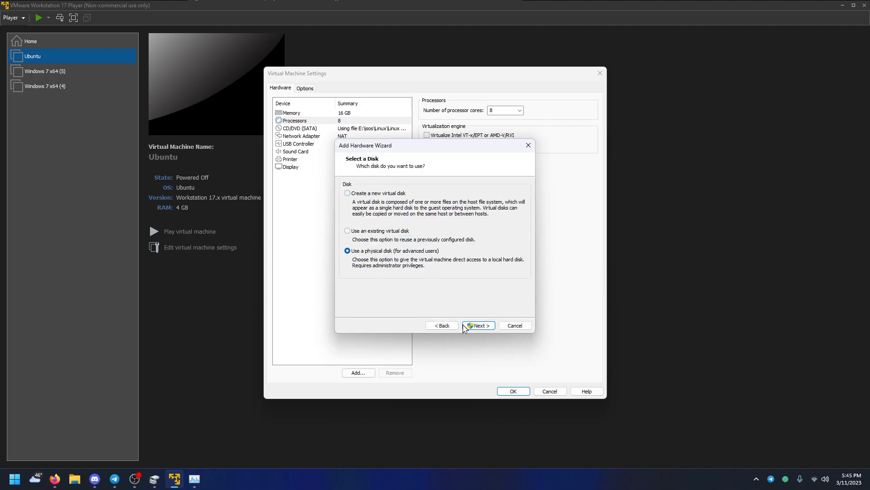
pyautogui.click(478, 326)
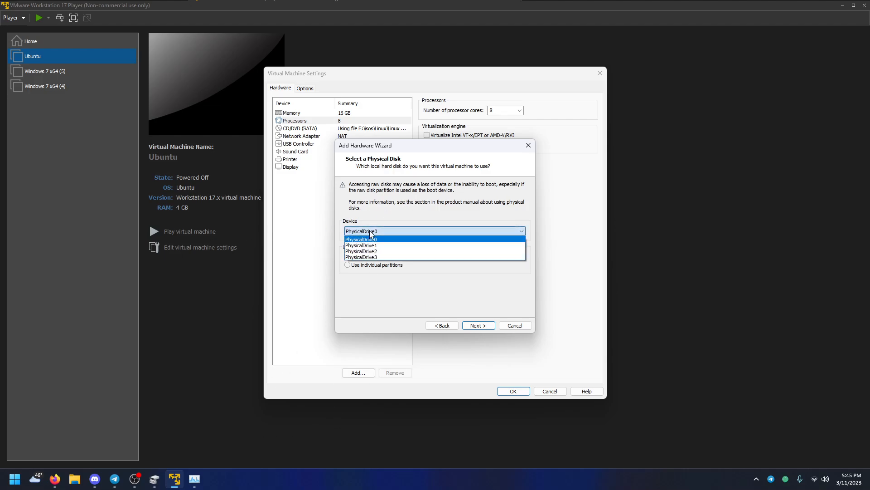
# - Pick PhysicalDrive0 as the device after checking Disk 0 in Disk Management
pyautogui.click(360, 232)
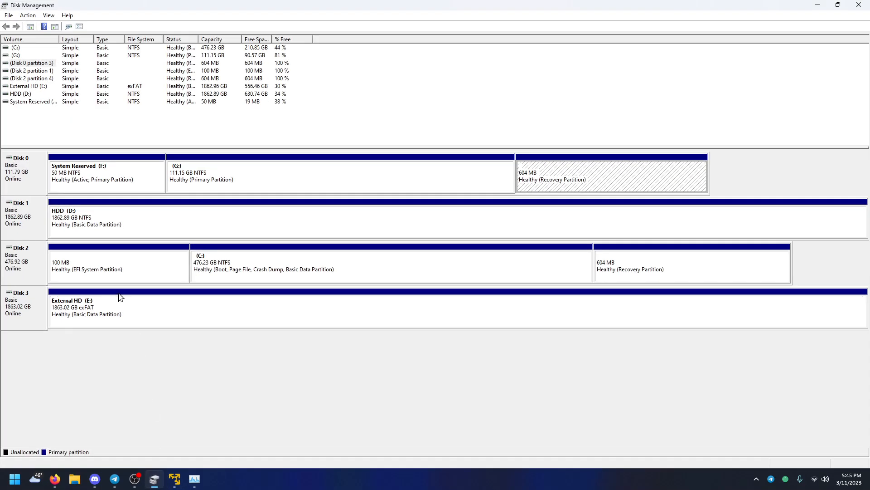
pyautogui.moveTo(198, 189)
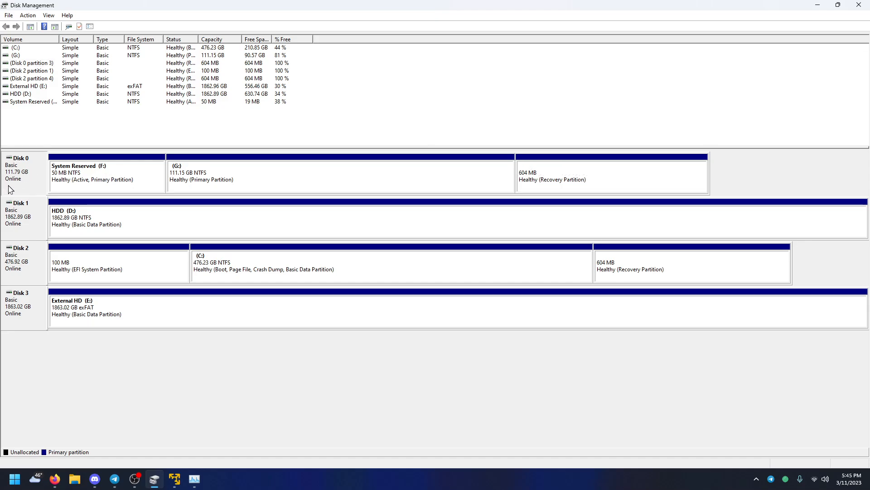
pyautogui.click(338, 177)
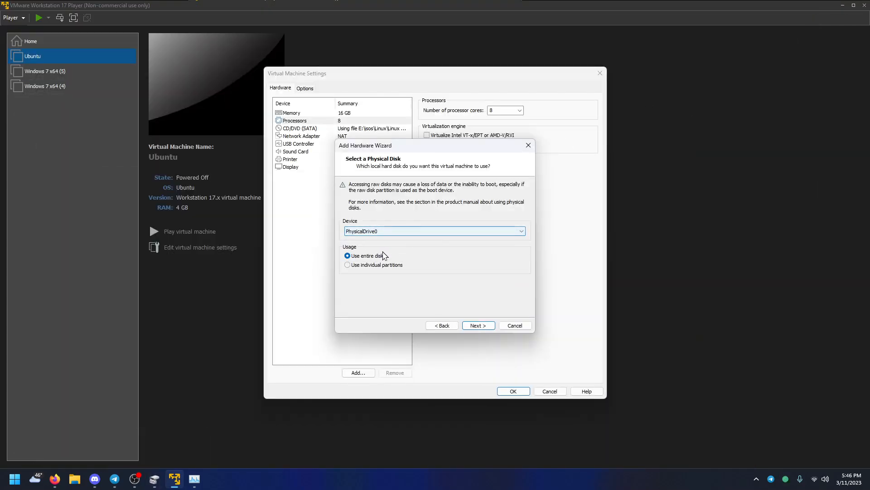
# - Use the entire PhysicalDrive0 via Ubuntu-0.vmdk and save the VM settings
pyautogui.click(347, 264)
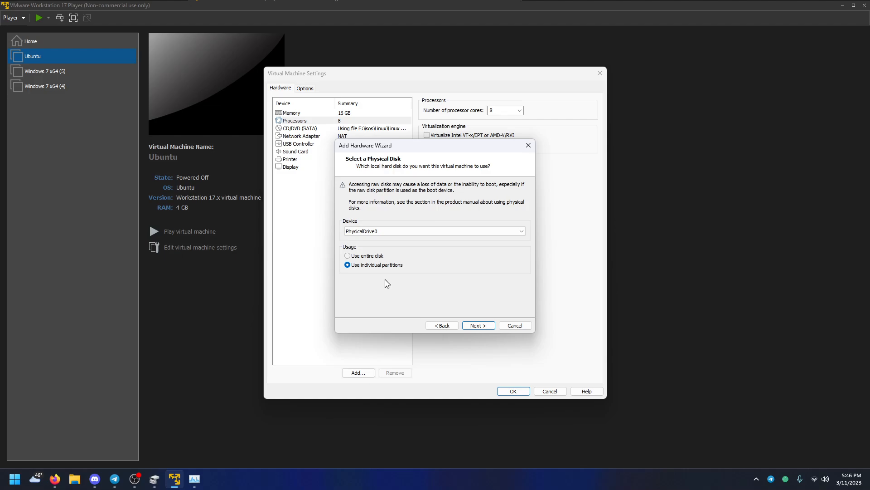
pyautogui.click(347, 256)
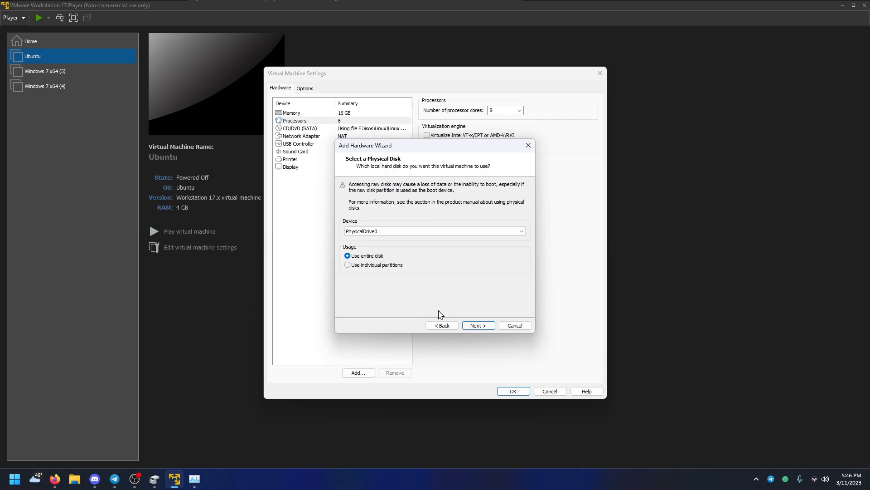
pyautogui.click(477, 326)
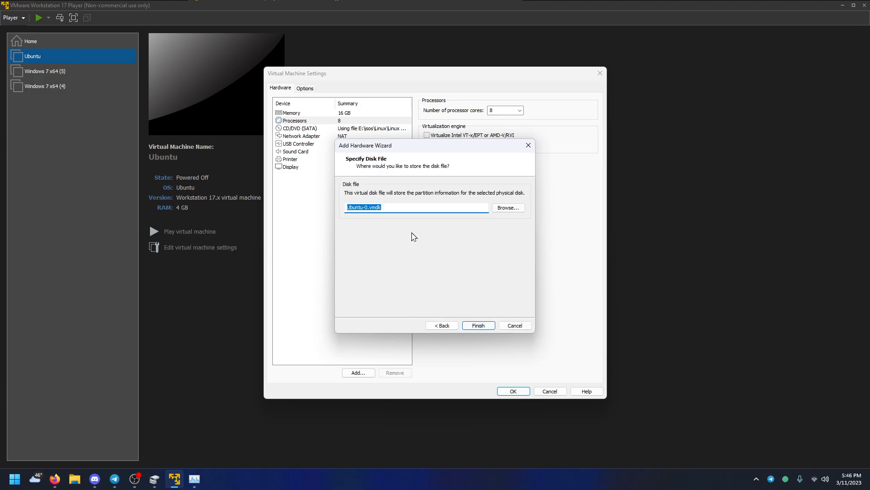
pyautogui.click(478, 325)
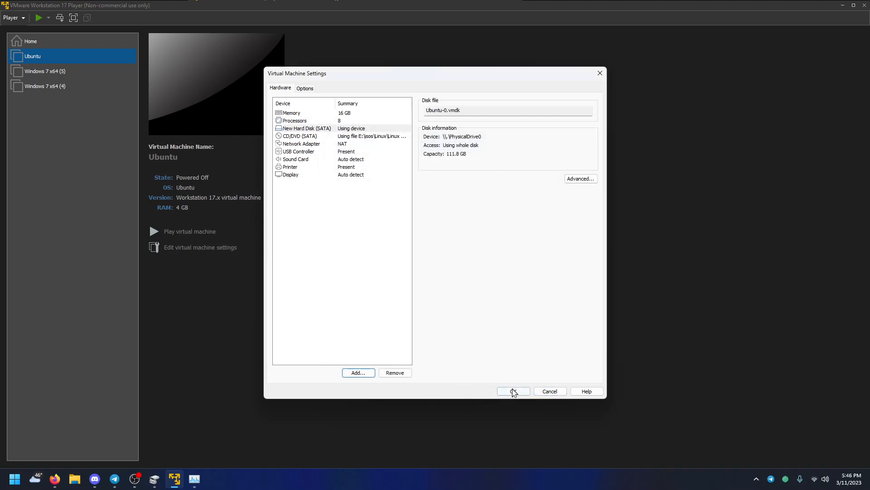
pyautogui.click(511, 390)
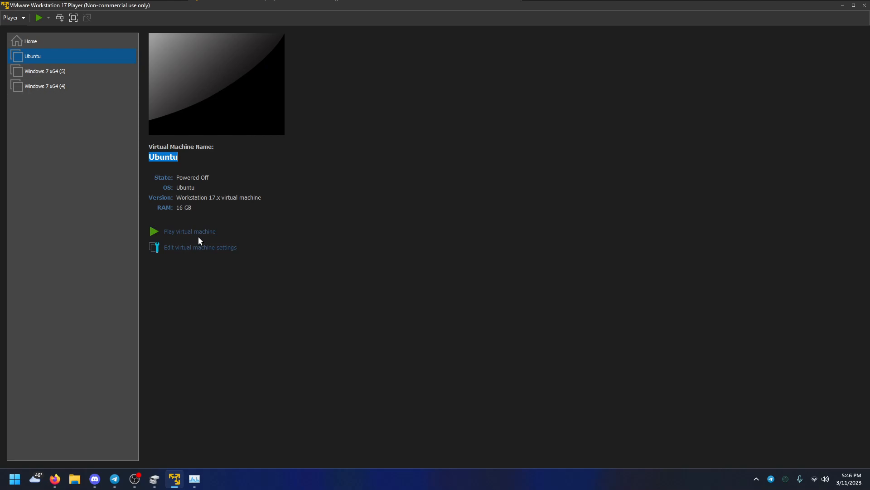
# - Power on the Ubuntu VM and dismiss the side channel mitigations hint
pyautogui.click(189, 231)
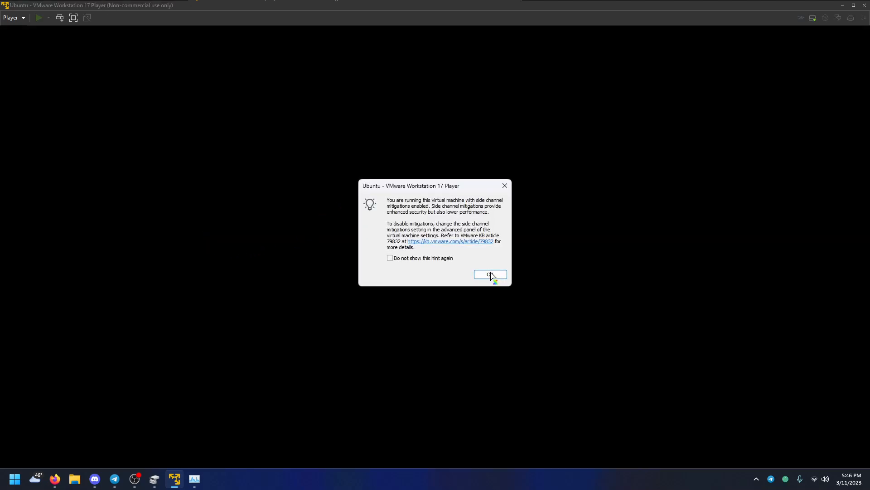
pyautogui.click(490, 274)
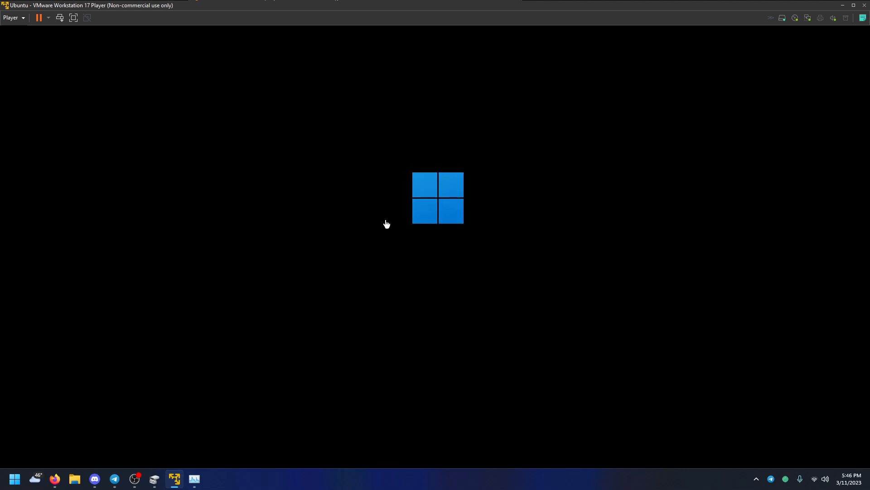
pyautogui.moveTo(716, 267)
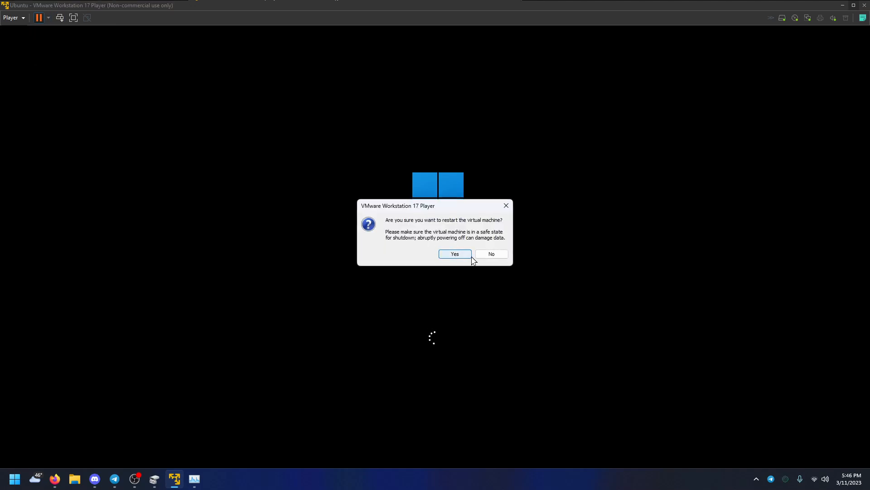
# - Decline the first restart prompt, then restart the virtual machine from the Player menu and confirm
pyautogui.click(454, 254)
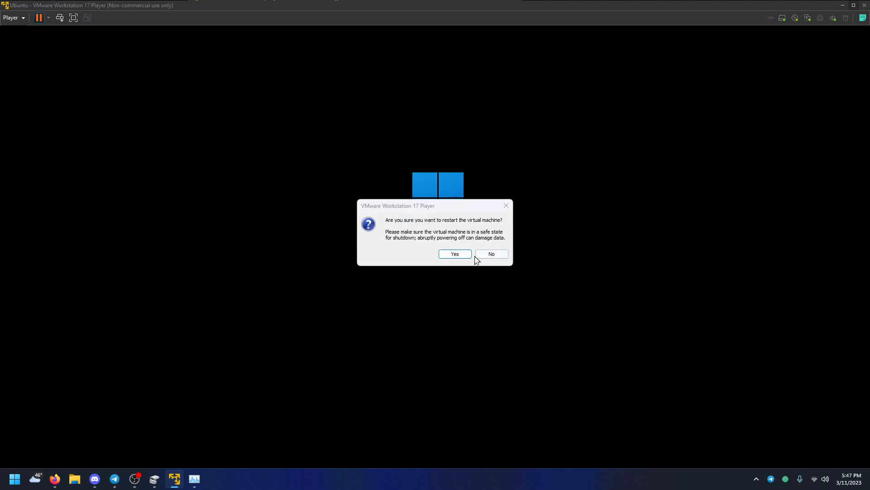
pyautogui.click(455, 254)
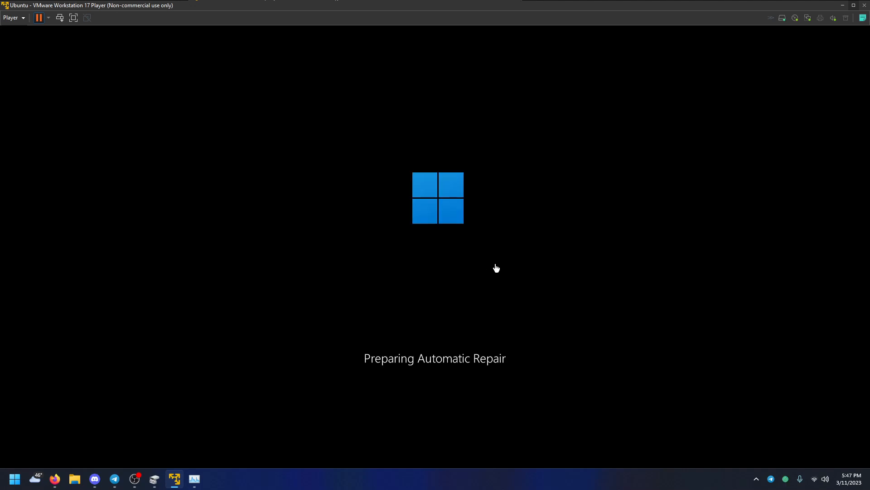
pyautogui.moveTo(74, 68)
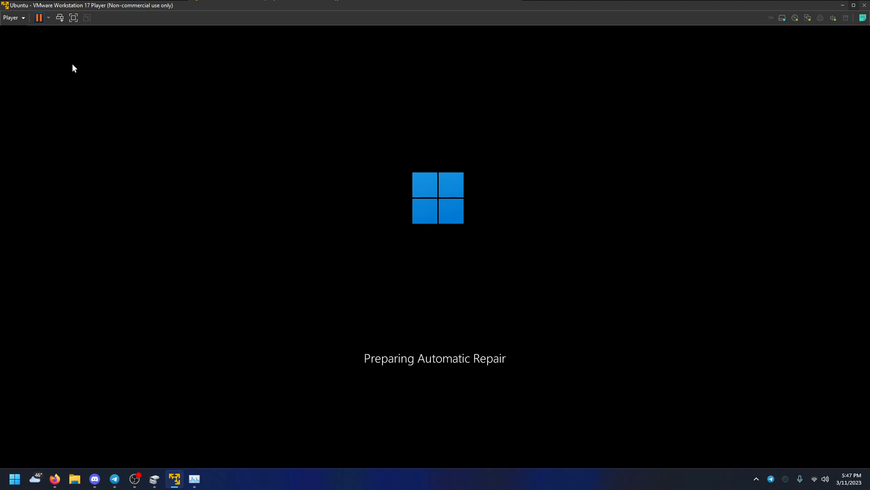
pyautogui.click(60, 17)
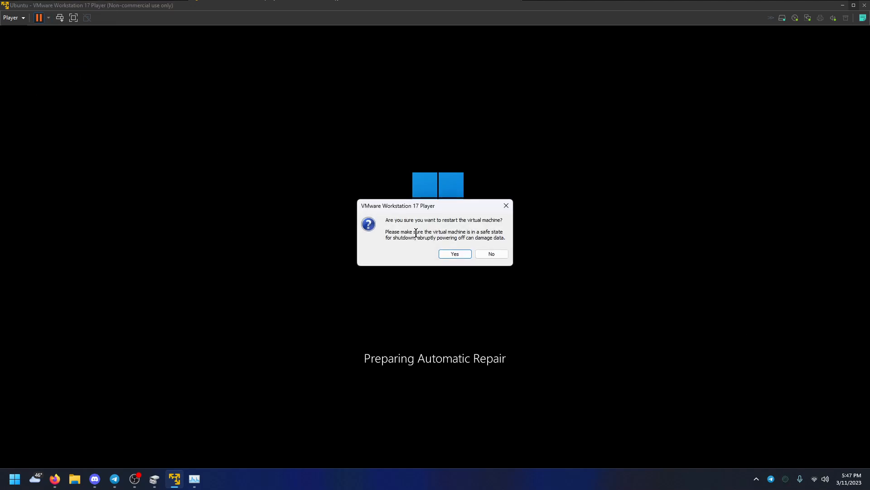
pyautogui.click(453, 253)
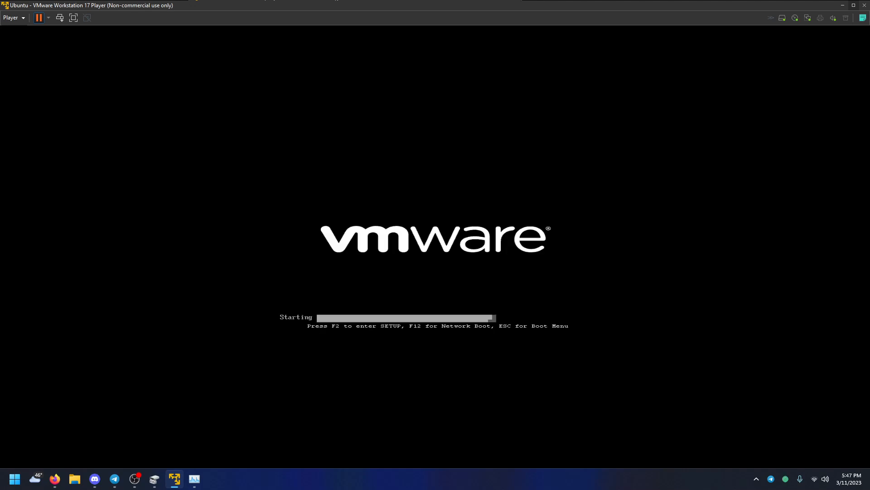
# - Shut down the guest from the Player power options to reboot into PhoenixBIOS setup
pyautogui.click(39, 17)
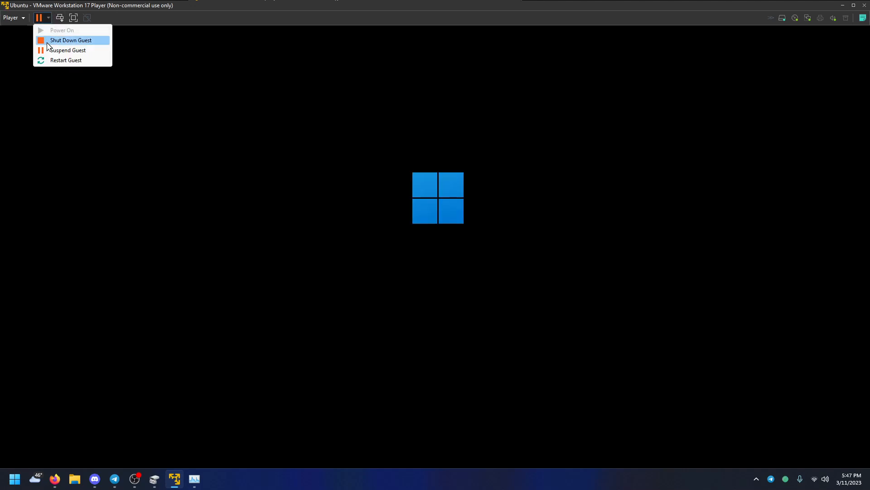
pyautogui.click(65, 60)
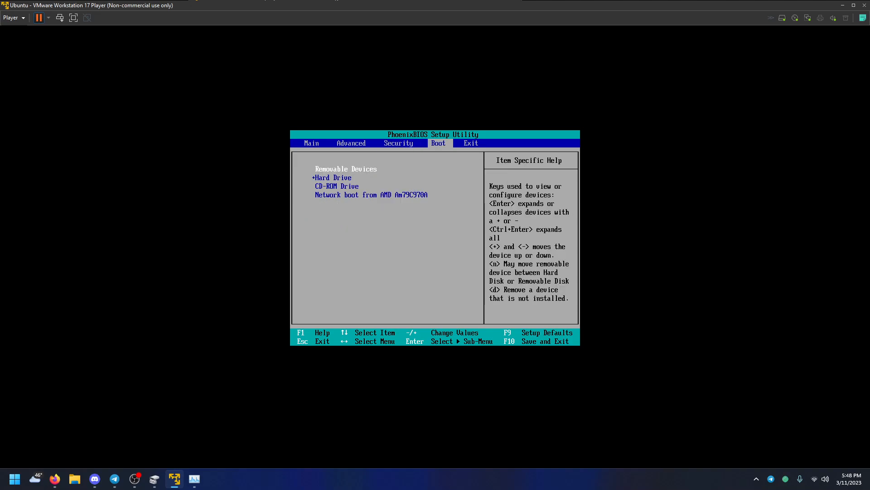
# - Move Hard Drive below CD-ROM Drive in the boot order and save with F10
pyautogui.press('Down')
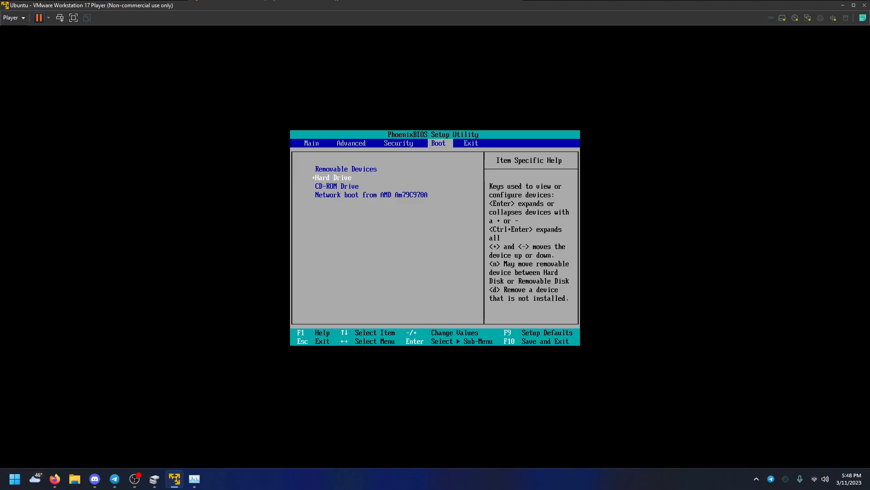
pyautogui.press('down')
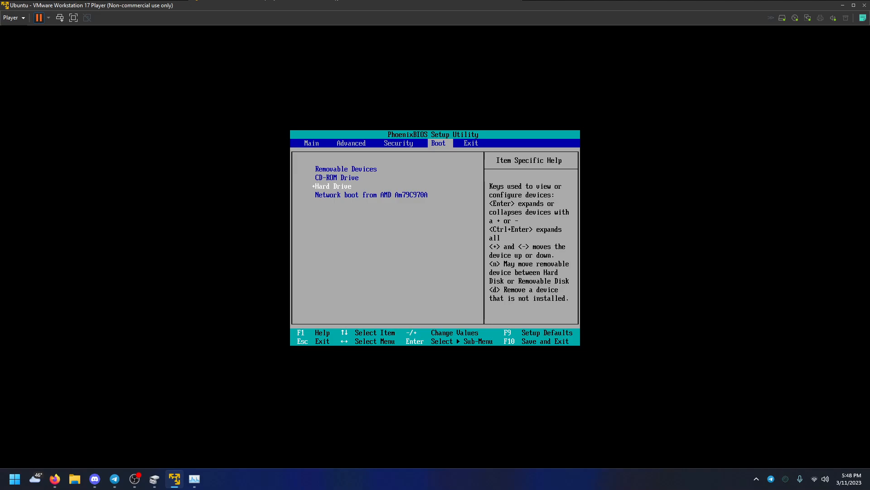
pyautogui.press('f10')
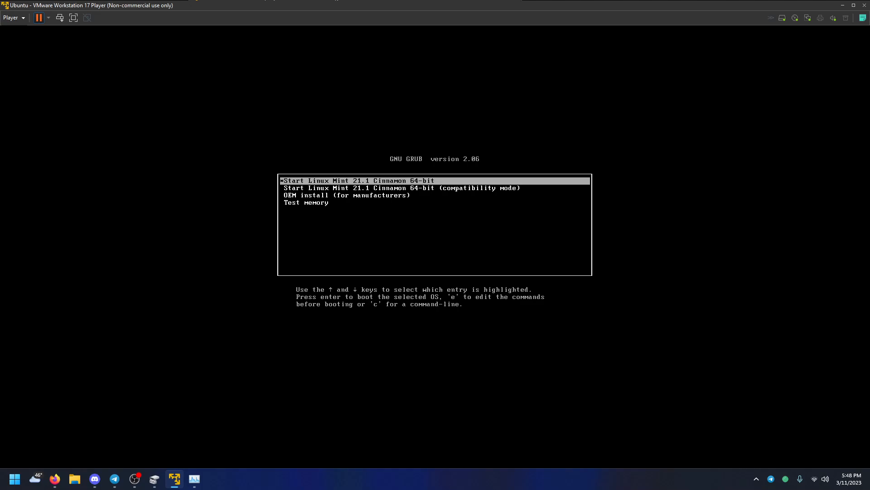
# - Start the 'Linux Mint 21.1 Cinnamon 64-bit' live session from the GRUB menu
pyautogui.press('Return')
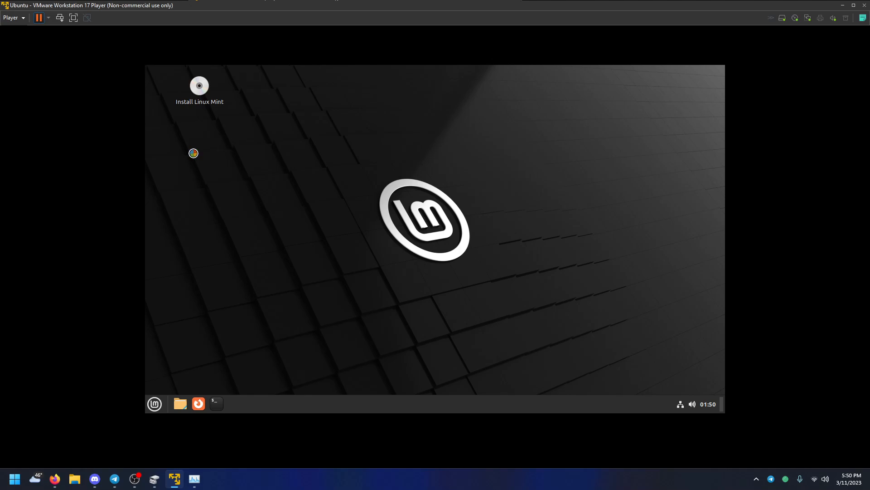
# - Launch Install Linux Mint and keep English language with the English (US) keyboard layout
pyautogui.doubleClick(199, 85)
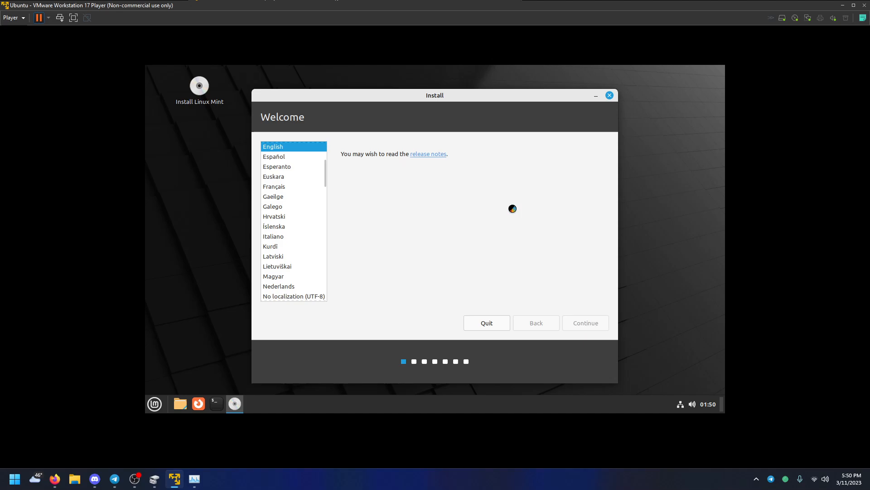
pyautogui.click(584, 323)
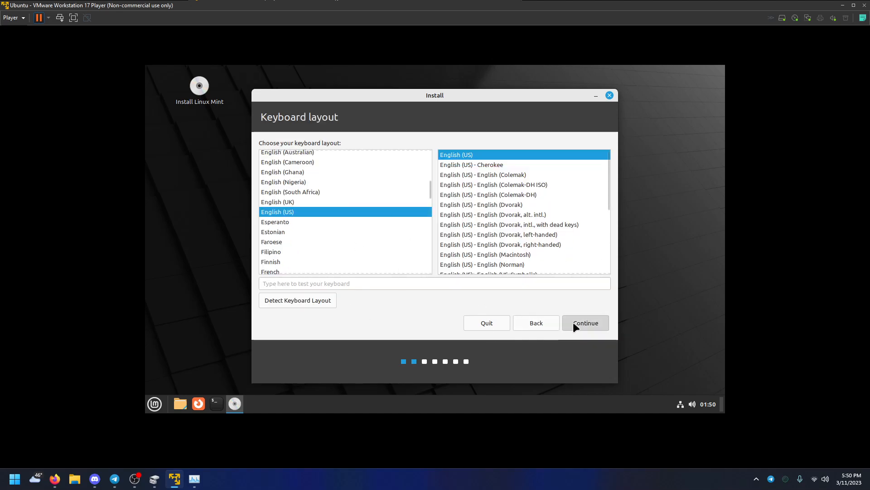
pyautogui.click(585, 322)
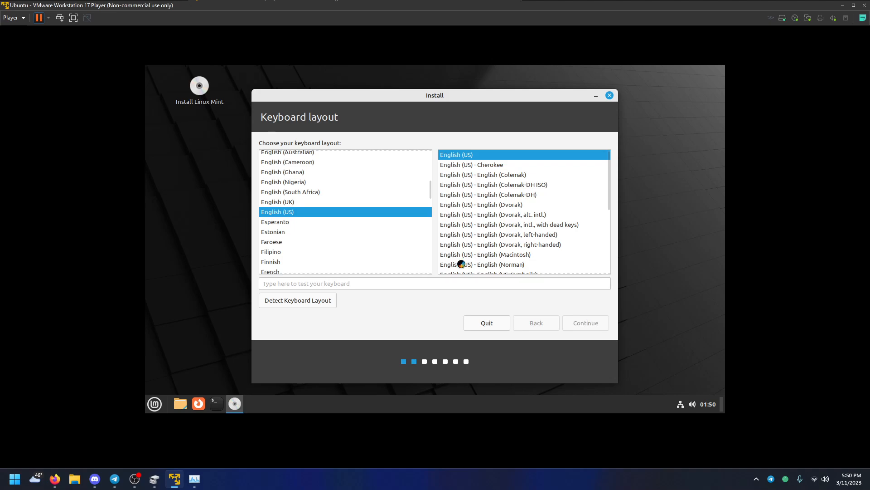
pyautogui.click(585, 322)
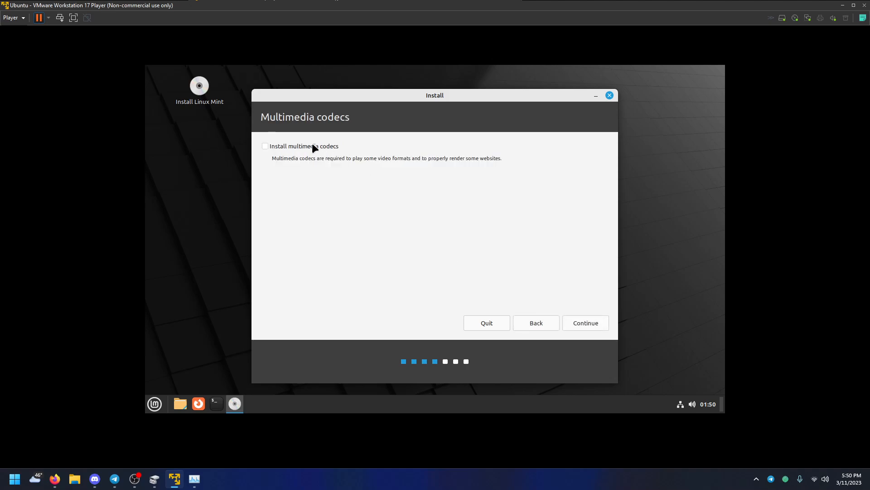
# - Enable installing multimedia codecs and continue to the installation type step
pyautogui.click(265, 146)
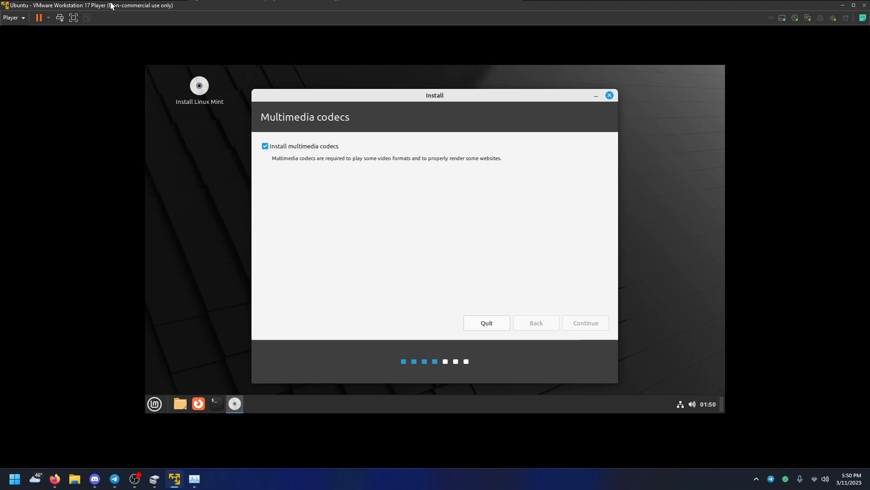
pyautogui.moveTo(434, 95); pyautogui.dragTo(381, 104)
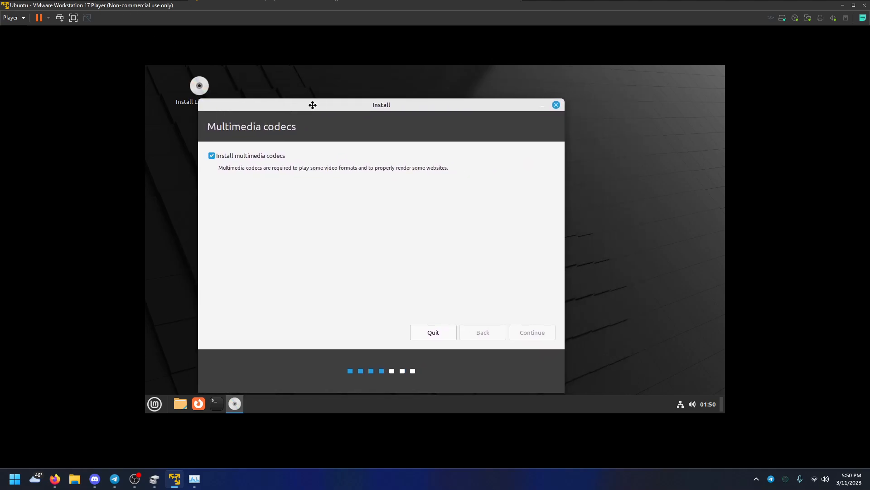
pyautogui.moveTo(313, 105); pyautogui.dragTo(432, 100)
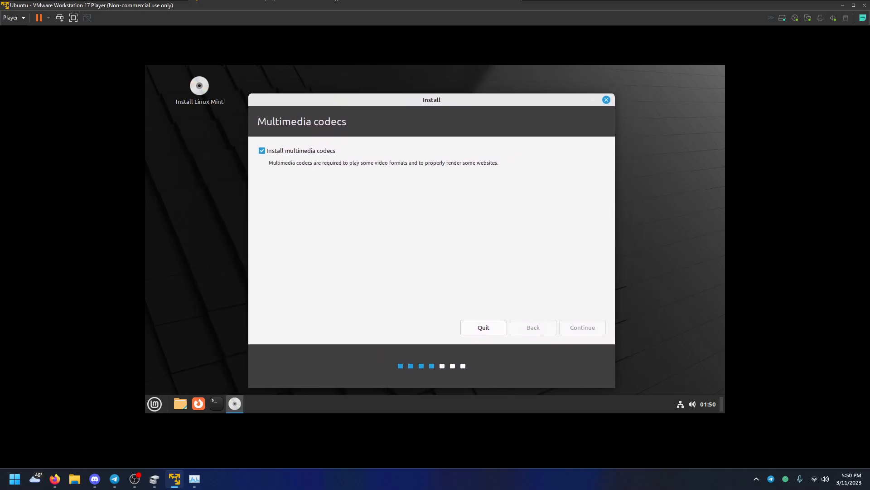
pyautogui.click(581, 328)
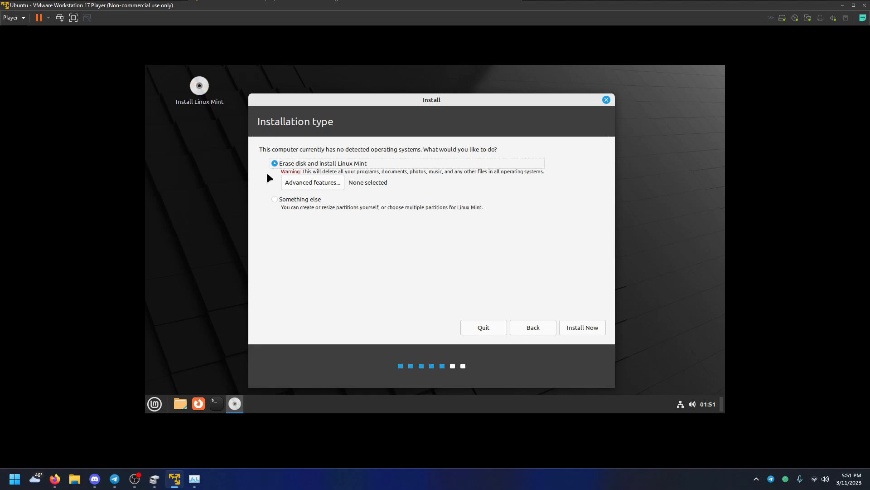
pyautogui.moveTo(350, 172)
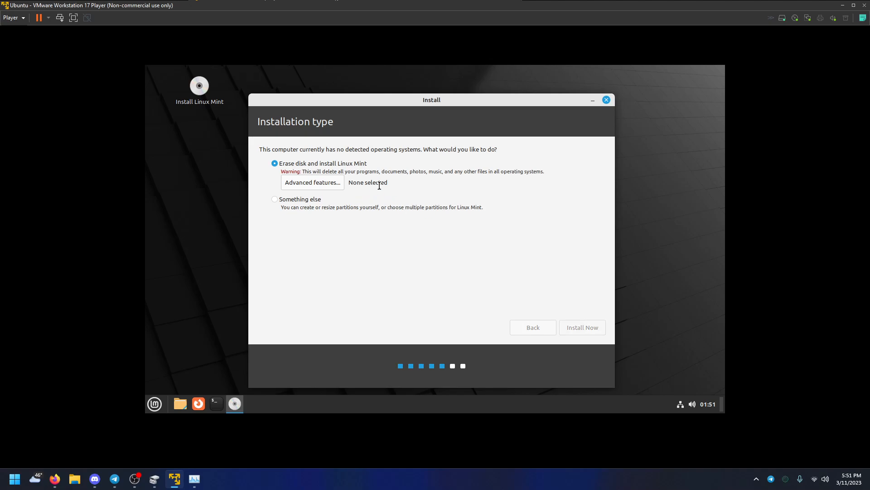
# - Start the erase-disk installation, confirm the disk changes, and pick a spot on the time zone map
pyautogui.click(582, 327)
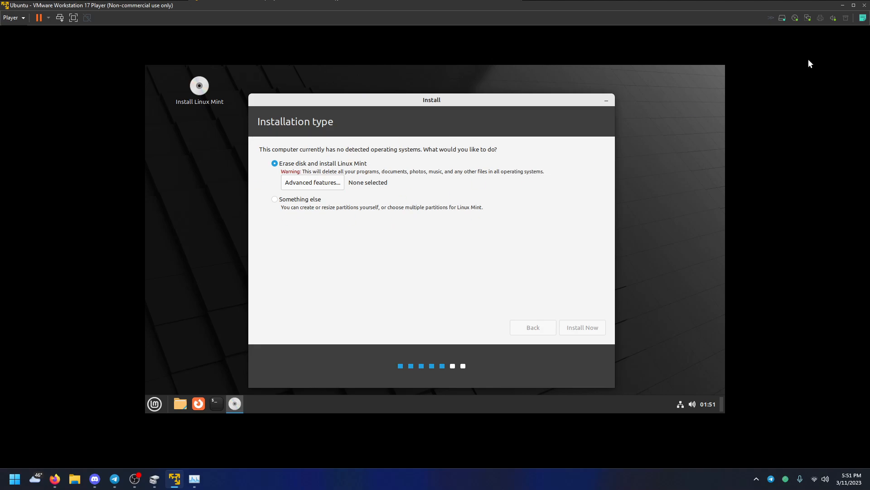
pyautogui.click(581, 327)
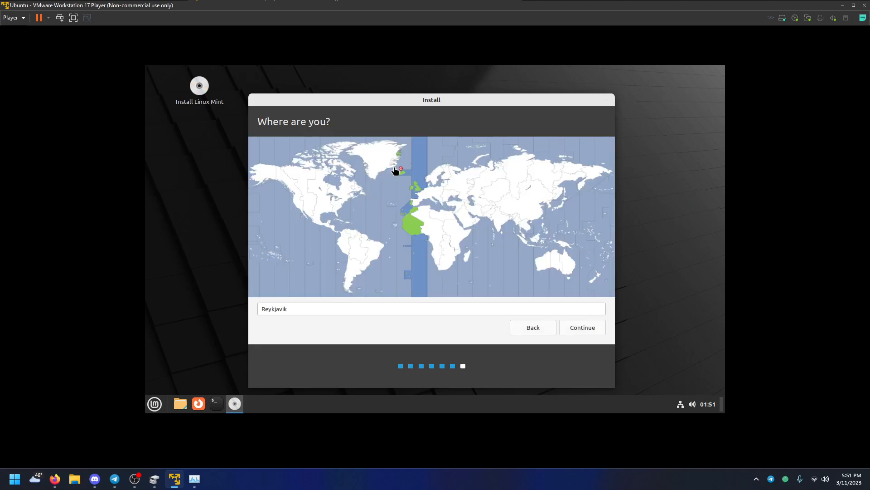
pyautogui.click(299, 191)
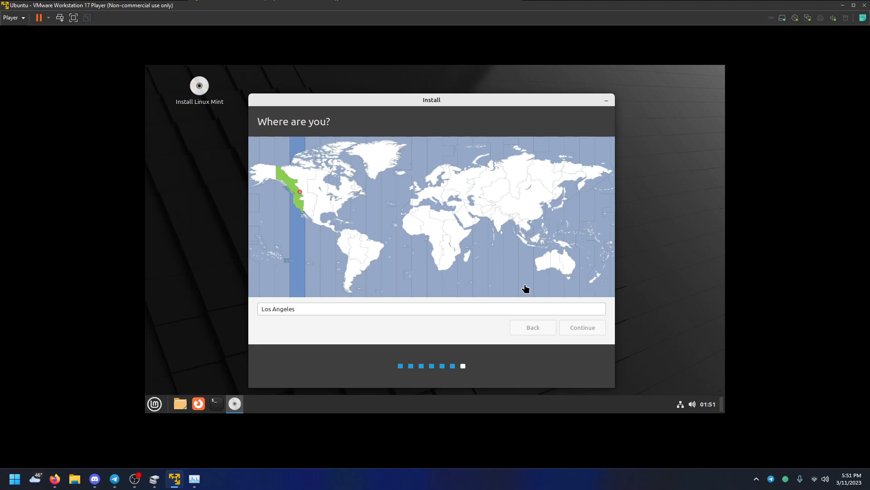
pyautogui.moveTo(582, 257)
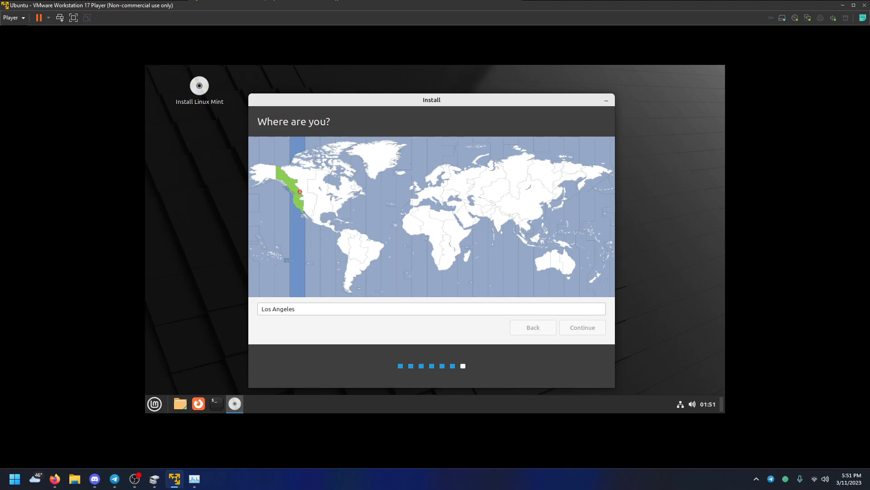
pyautogui.click(582, 327)
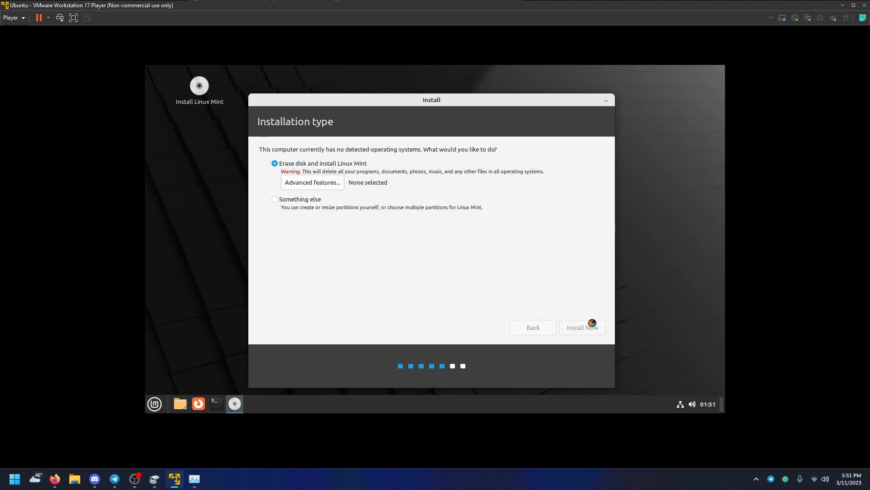
# - Redo the erase-disk install and confirmation, set the time zone to Los Angeles and continue
pyautogui.click(582, 327)
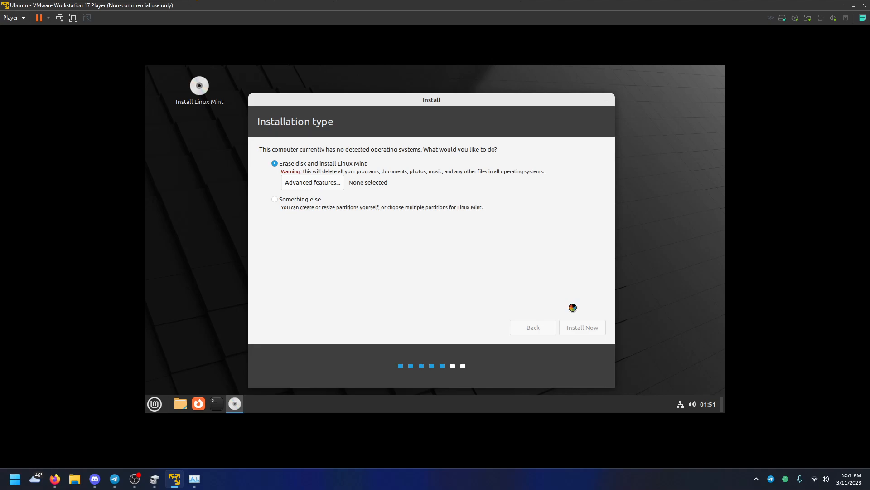
pyautogui.moveTo(221, 189)
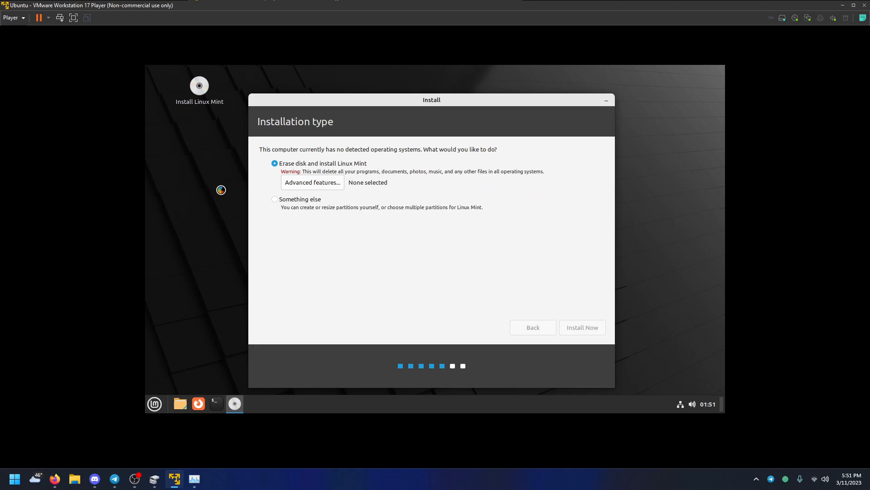
pyautogui.click(582, 327)
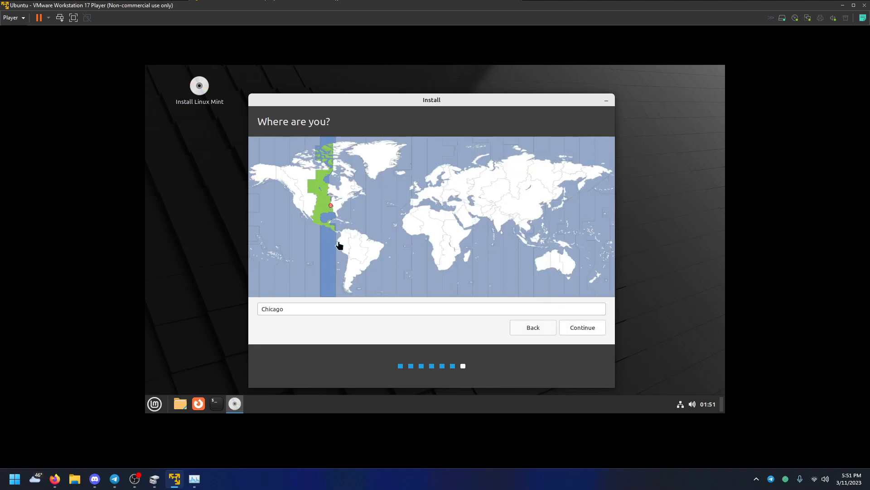
pyautogui.click(296, 202)
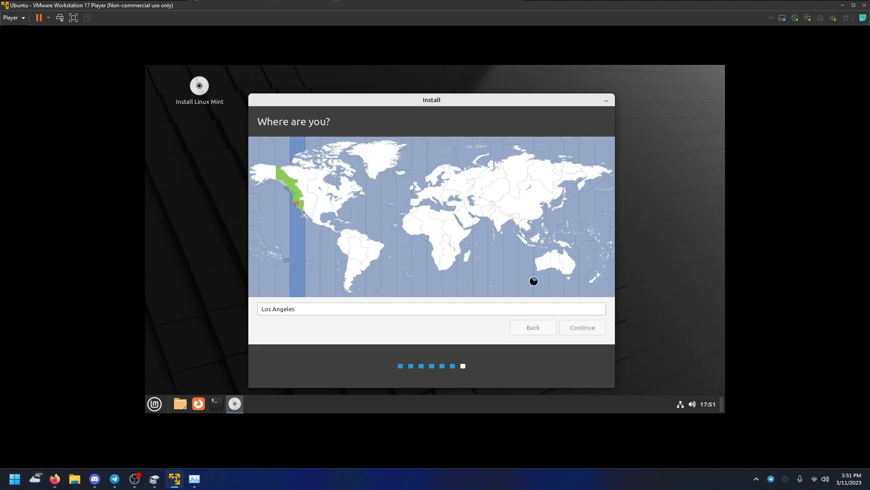
pyautogui.click(581, 327)
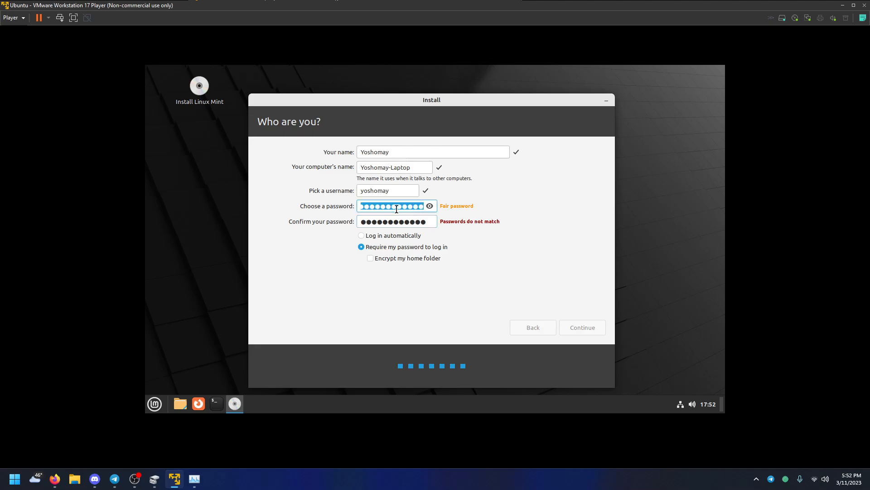
# - Re-enter the confirmation password, enable 'Encrypt my home folder', and continue to start installing
pyautogui.click(396, 221)
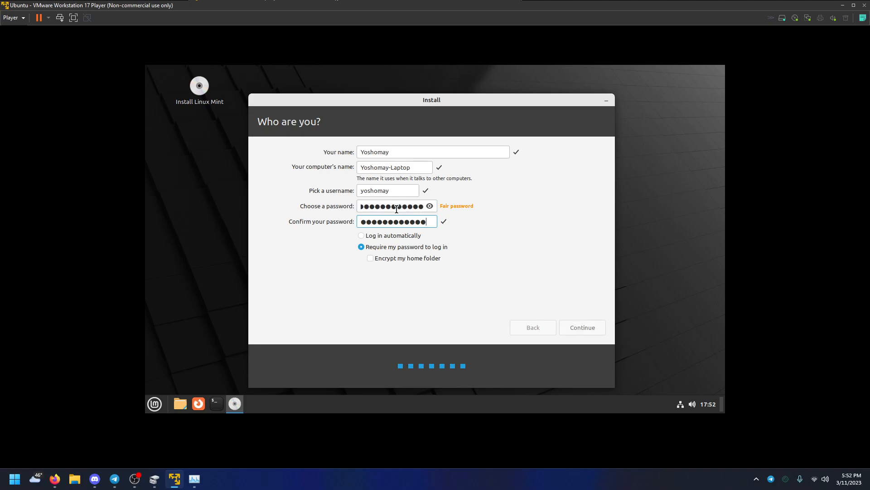
pyautogui.click(370, 257)
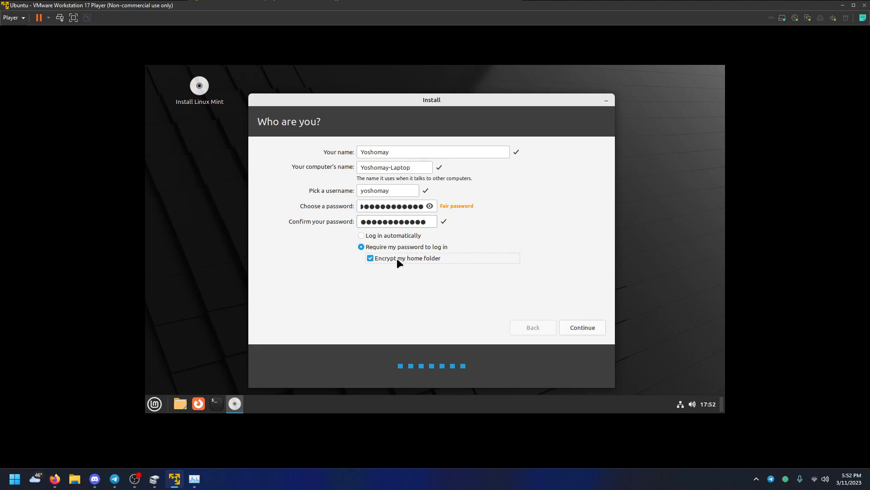
pyautogui.click(582, 327)
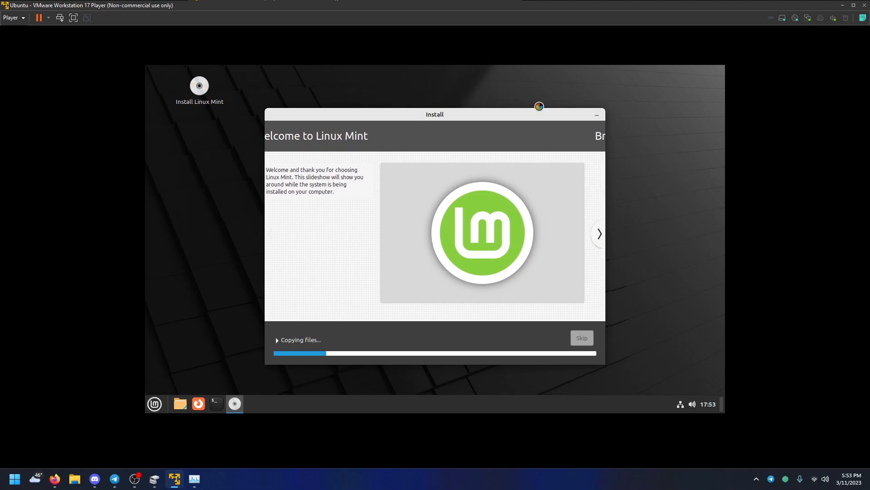
# - Advance the installer slideshow to the Browse the web slide while files copy
pyautogui.click(599, 234)
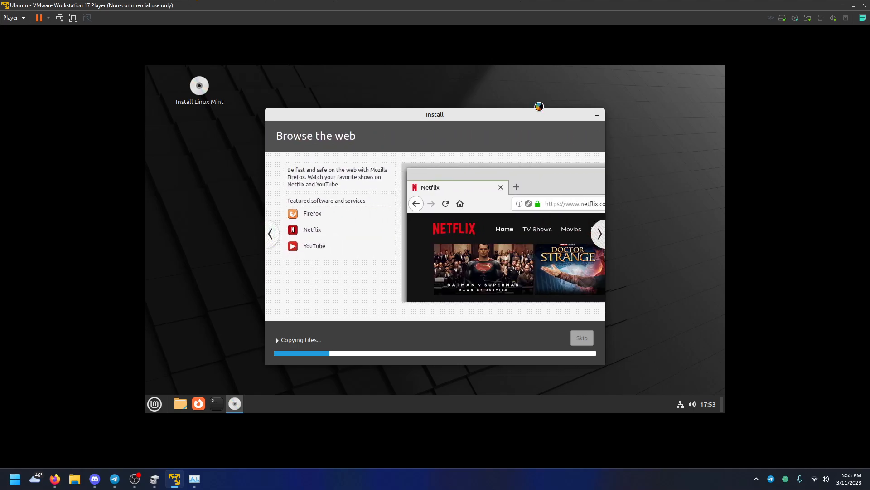